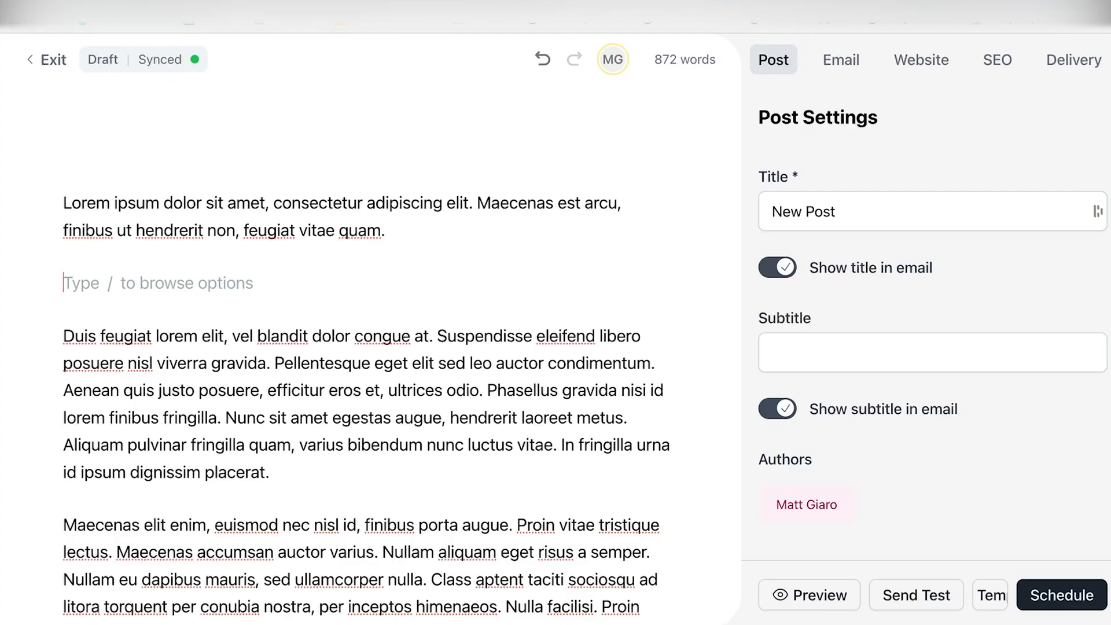
# Bring up the block-insert list with a / on the post's empty line
pyautogui.write('/')
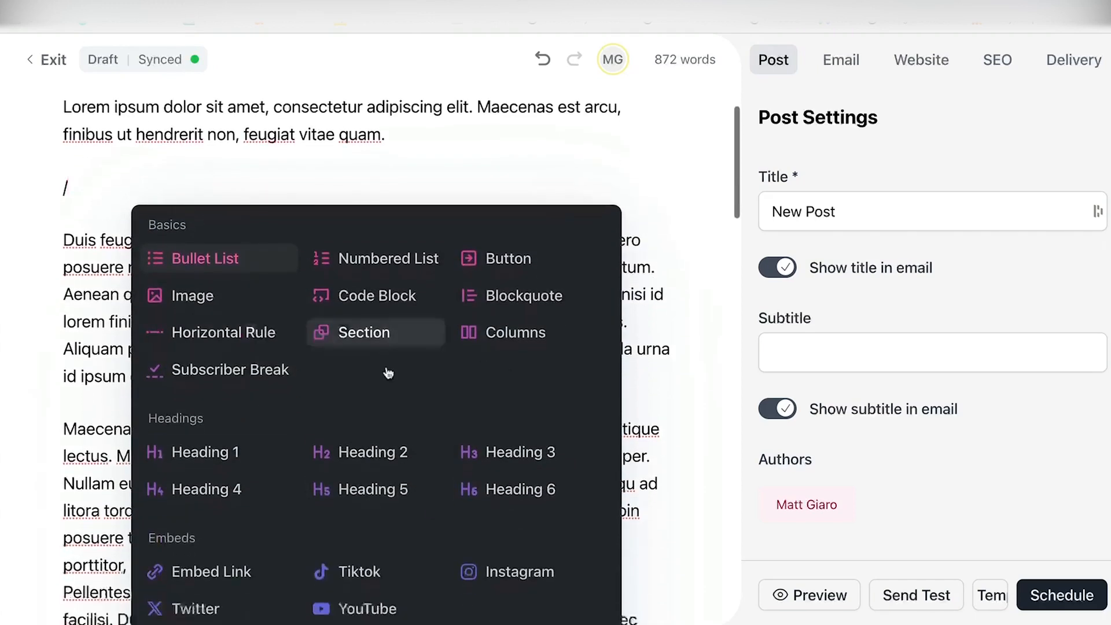
pyautogui.scroll(-3)
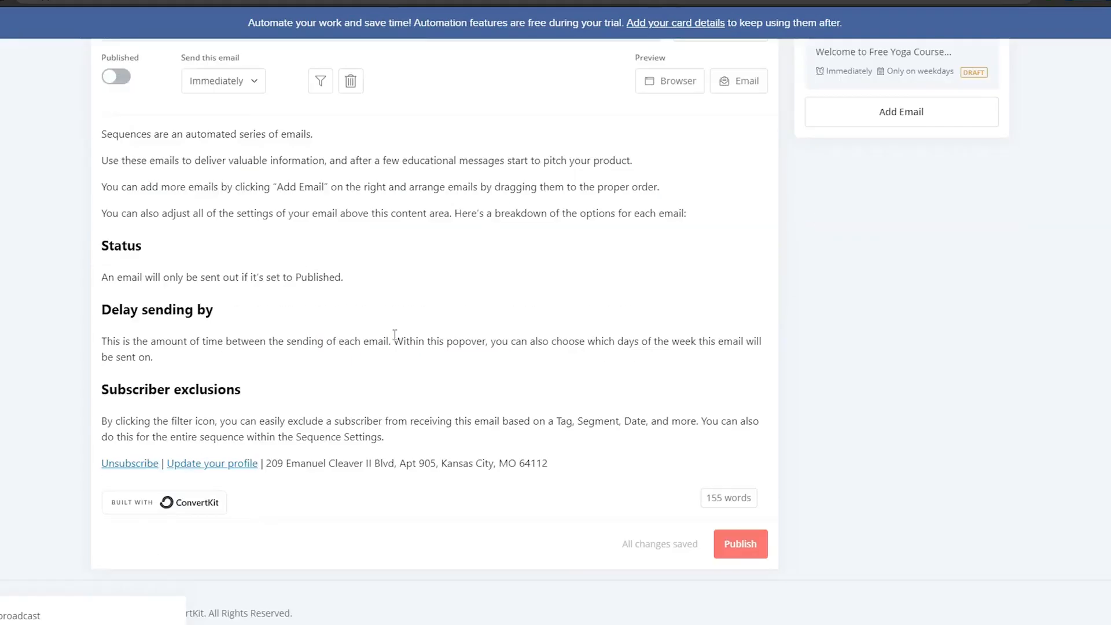
# Preview the sequence's welcome email and close the preview
pyautogui.scroll(3)
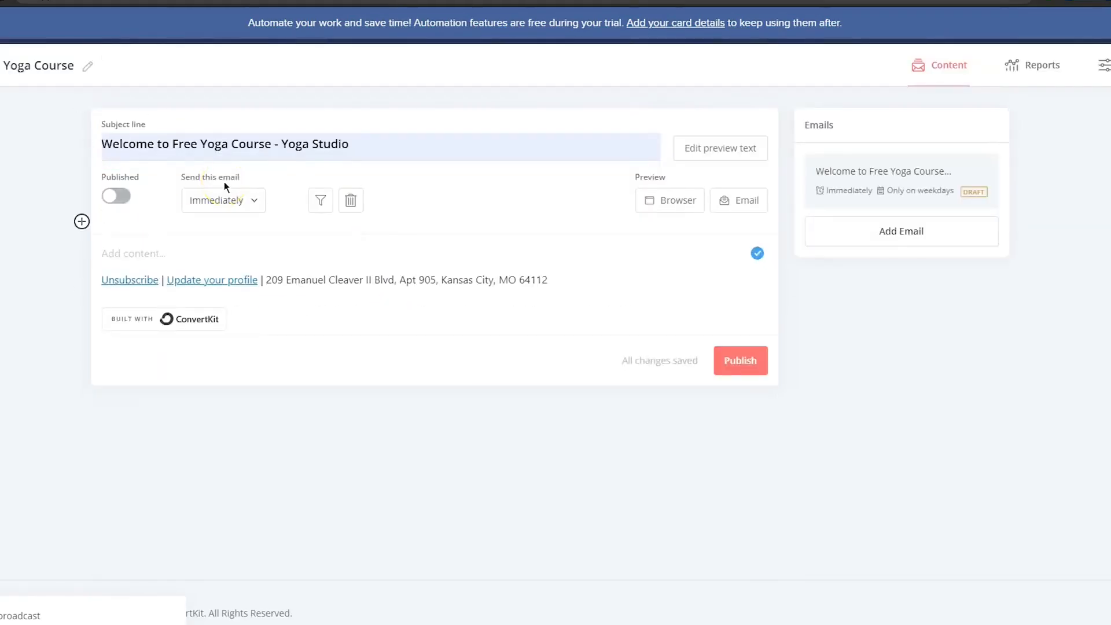
pyautogui.click(738, 200)
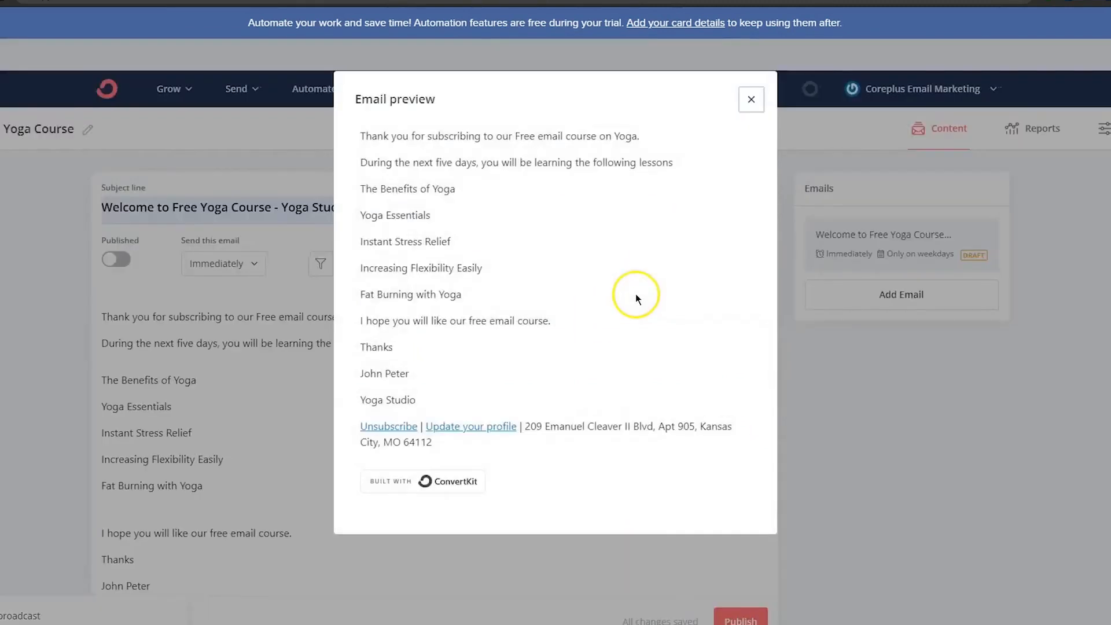
pyautogui.click(750, 100)
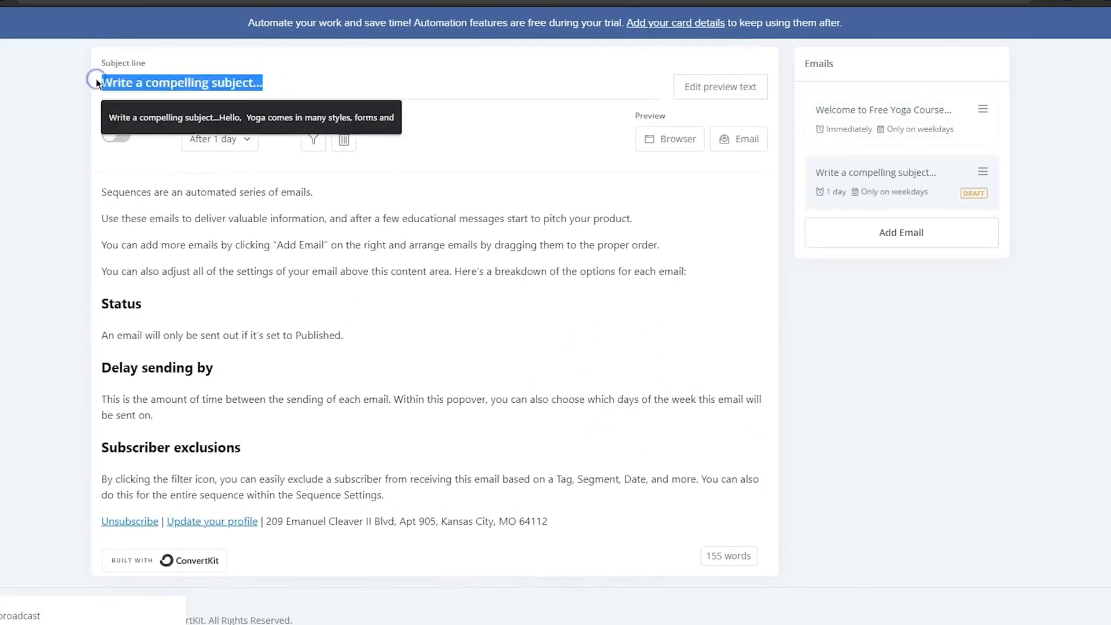
# Add a second sequence email with subject 'The benefits of Yoga'
pyautogui.write('The benefits of Yoga')
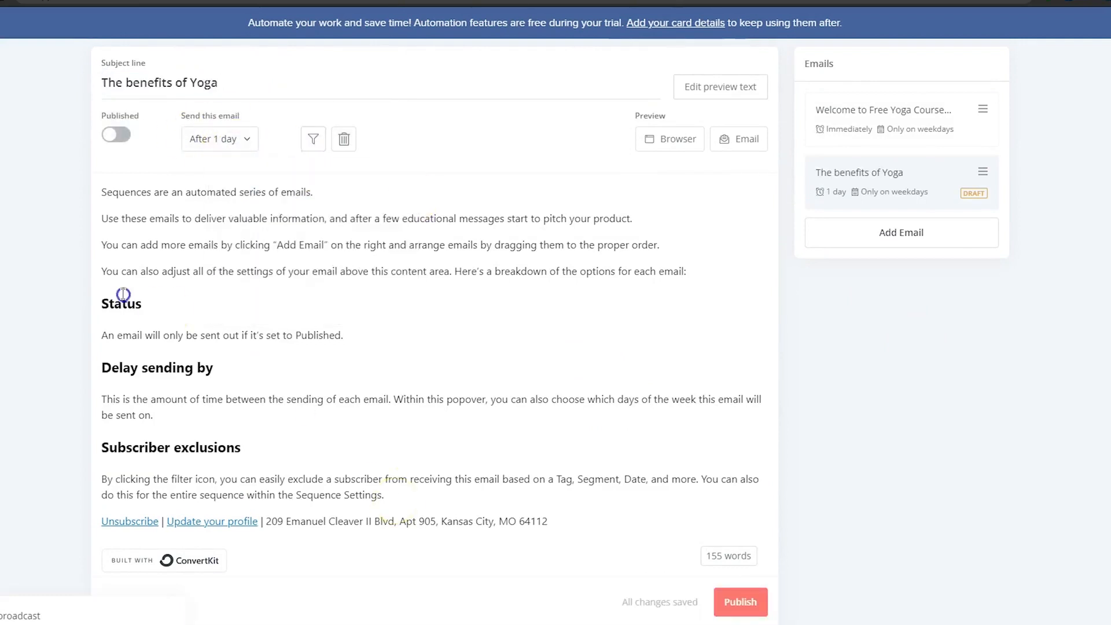
pyautogui.rightClick(168, 253)
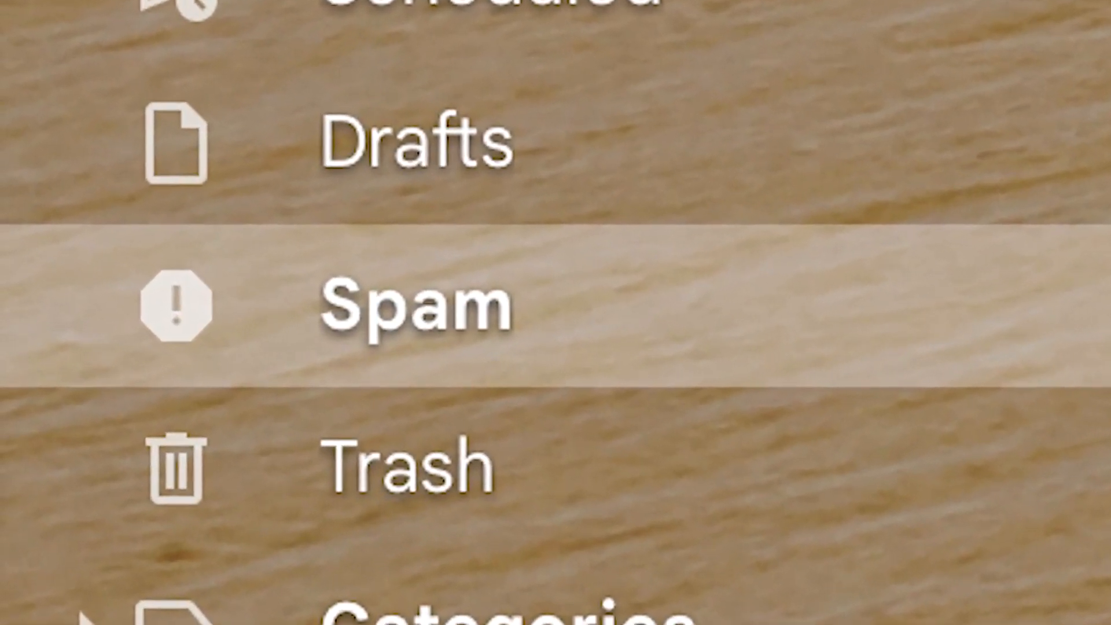
pyautogui.scroll(-3)
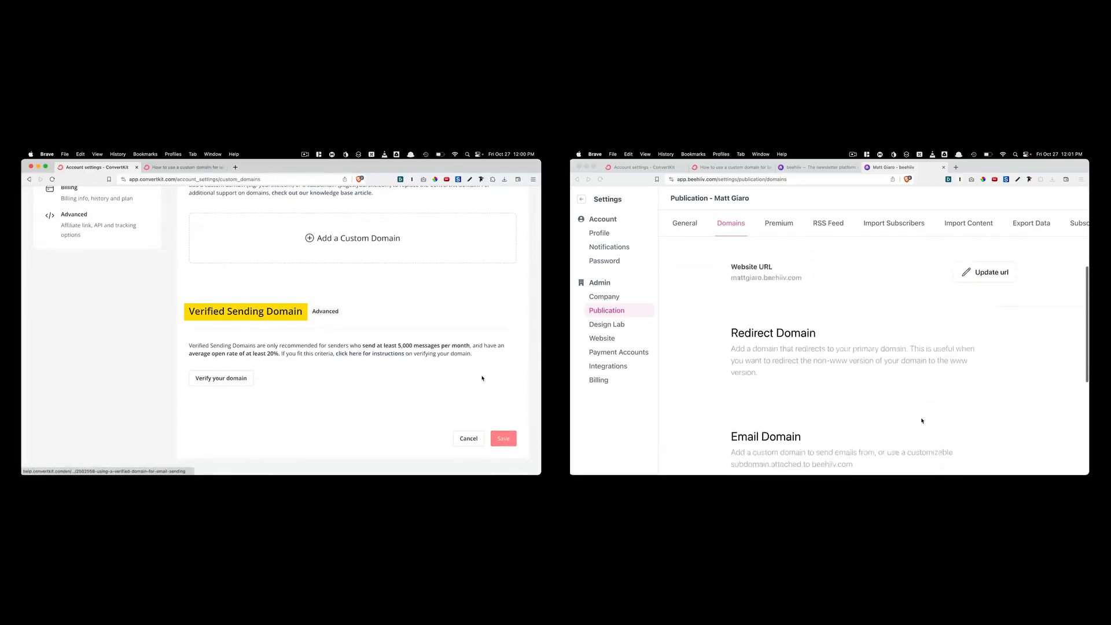
# Start changing beehiiv's sending email address from Domains settings
pyautogui.scroll(-3)
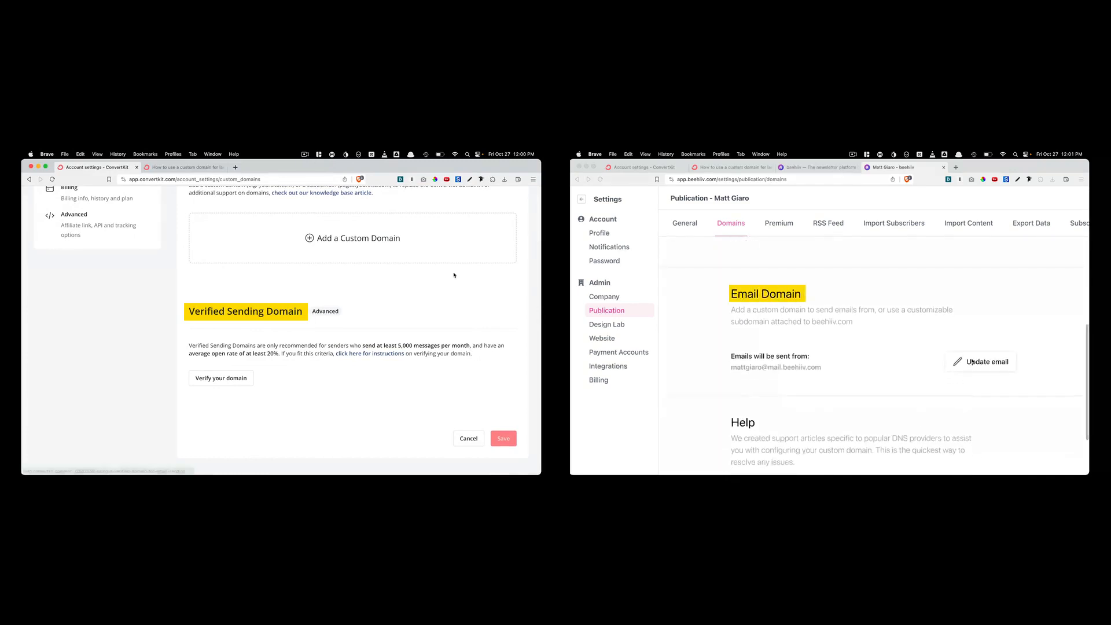
pyautogui.click(981, 363)
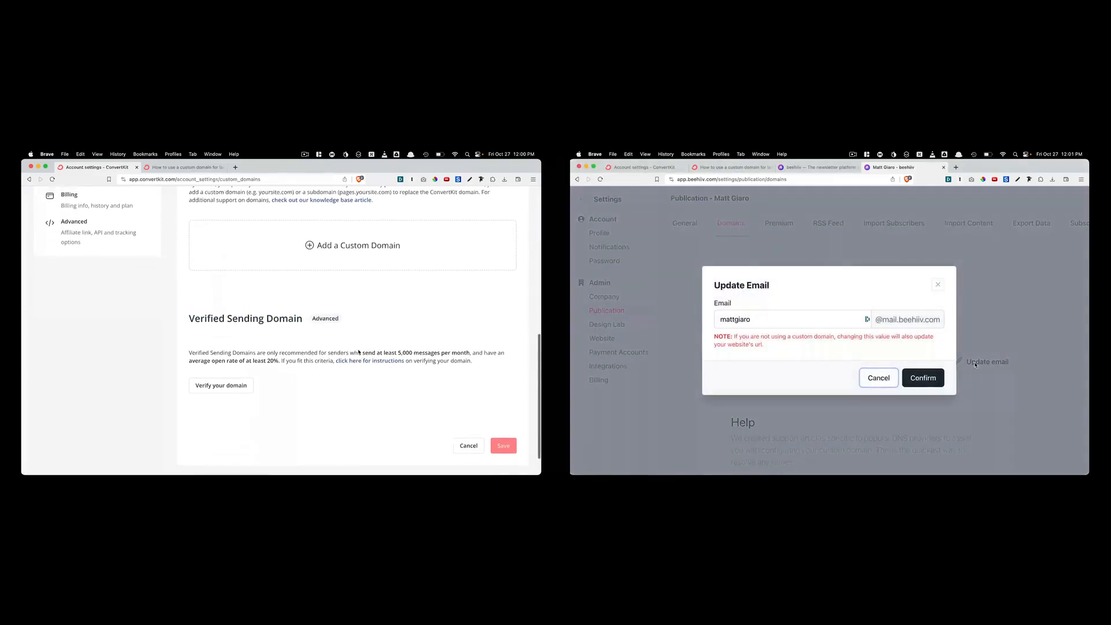
# Show ConvertKit's account Login Details in its settings
pyautogui.scroll(3)
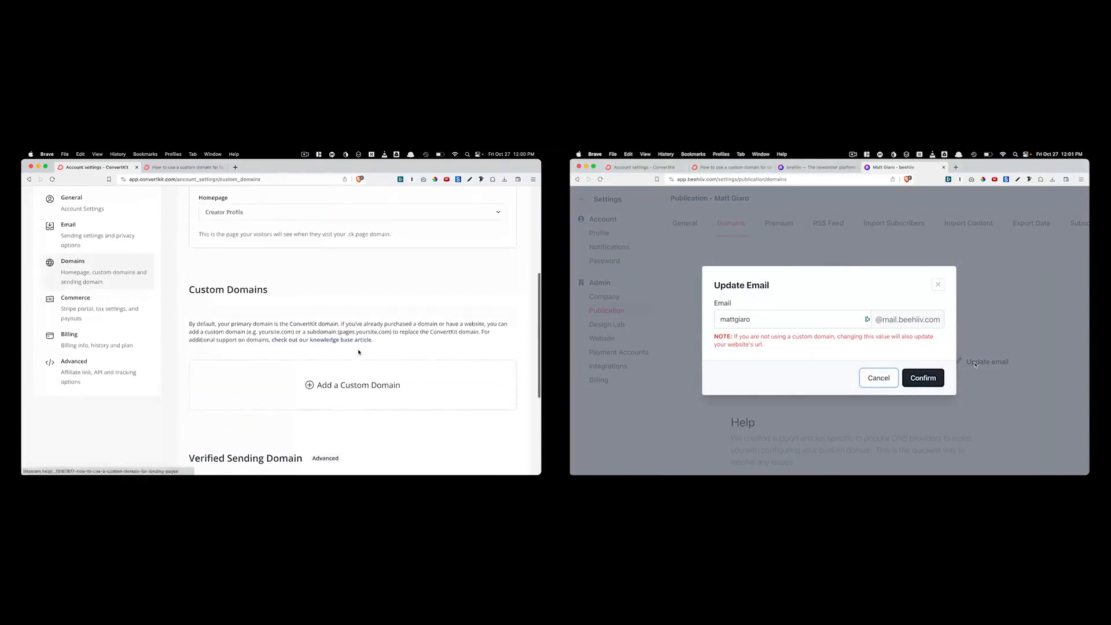
pyautogui.scroll(3)
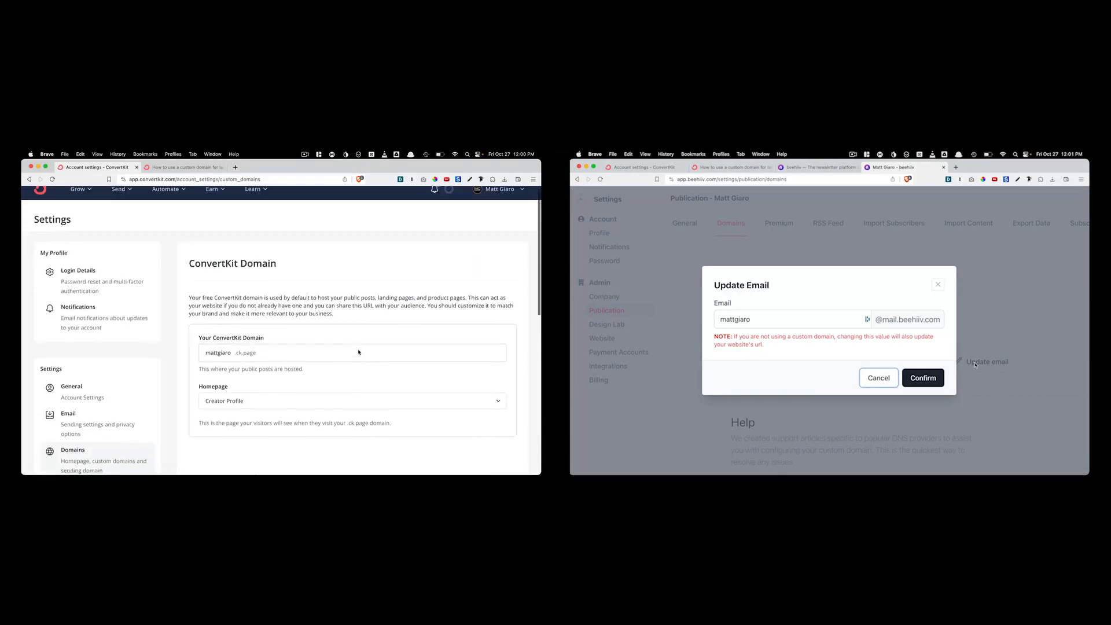
pyautogui.click(77, 271)
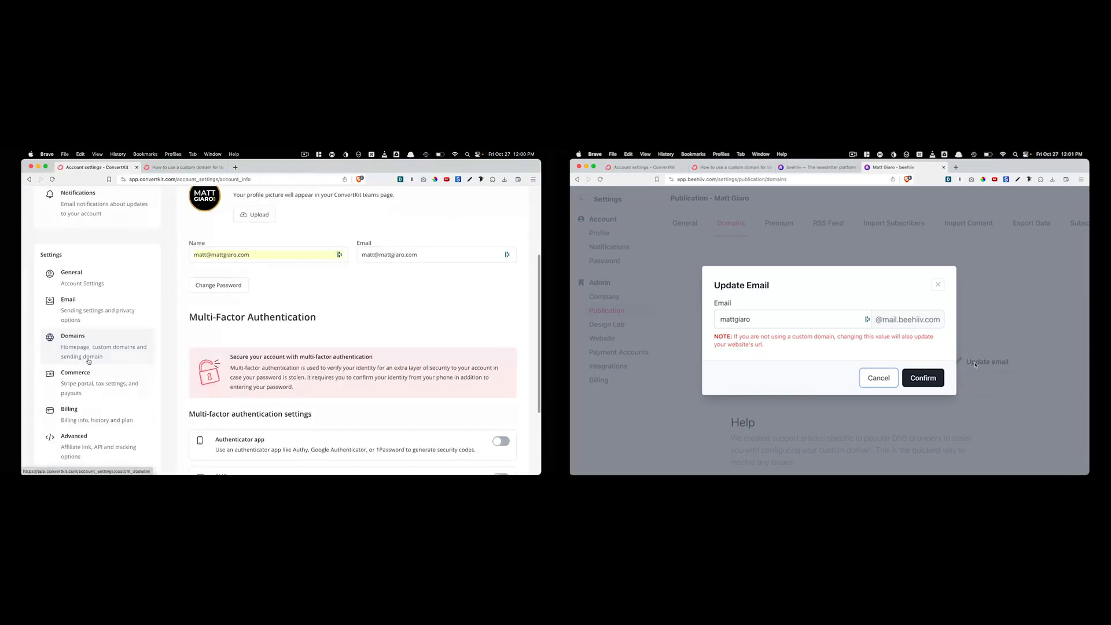
pyautogui.scroll(3)
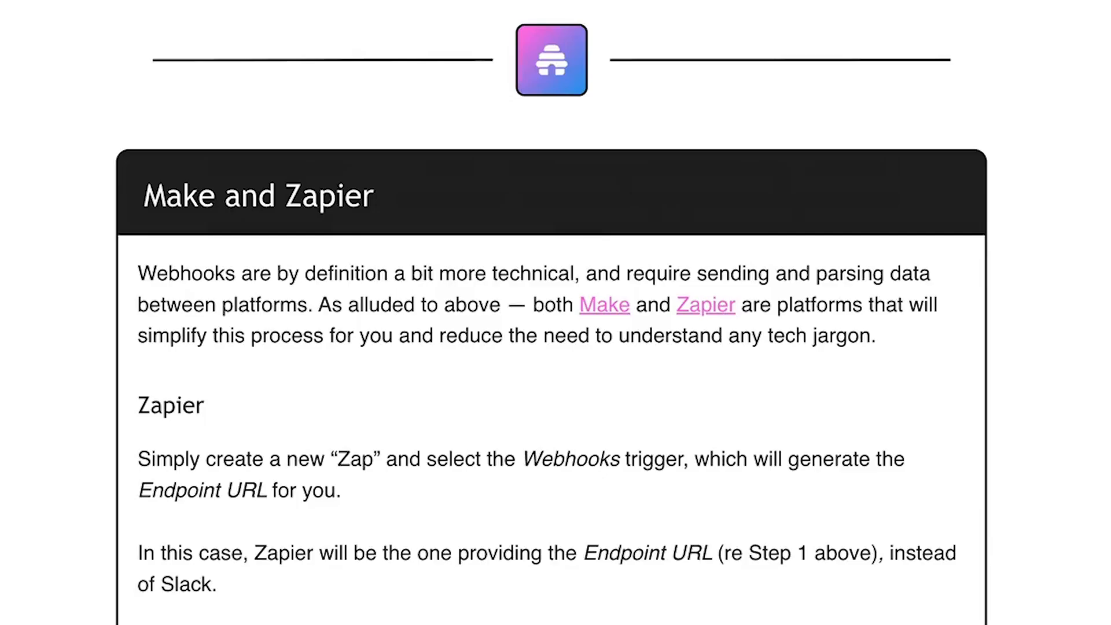
pyautogui.scroll(3)
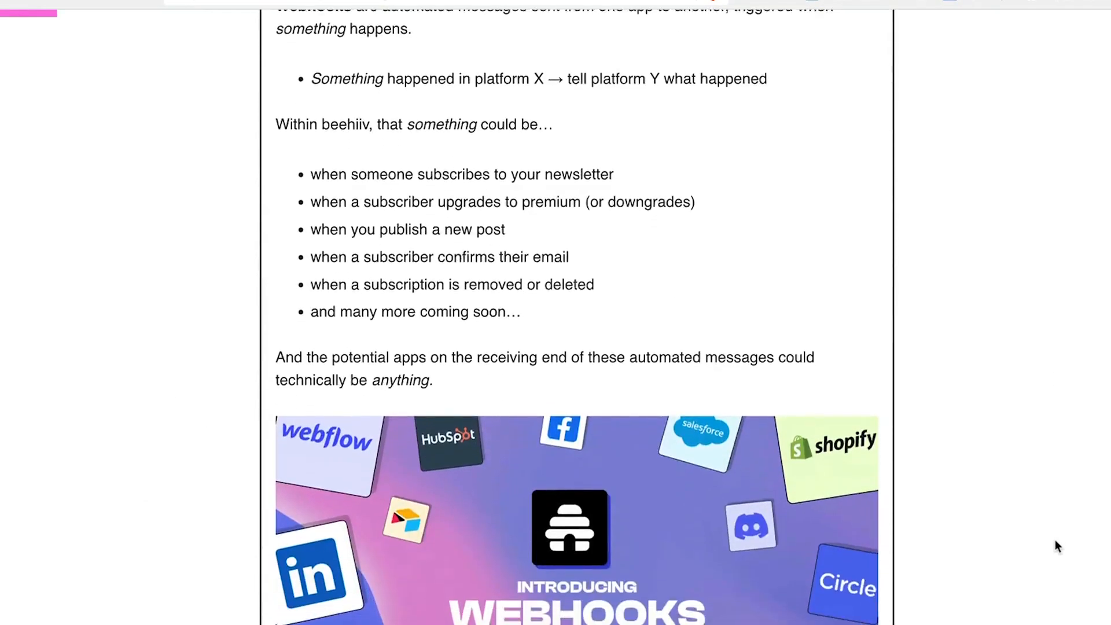
pyautogui.scroll(-3)
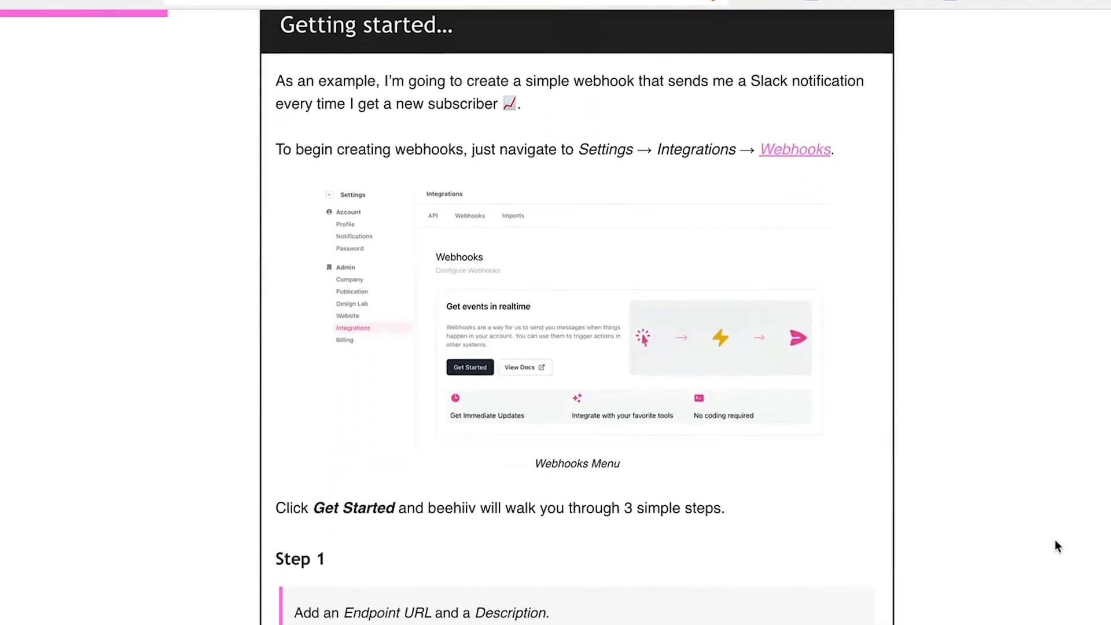
pyautogui.scroll(-3)
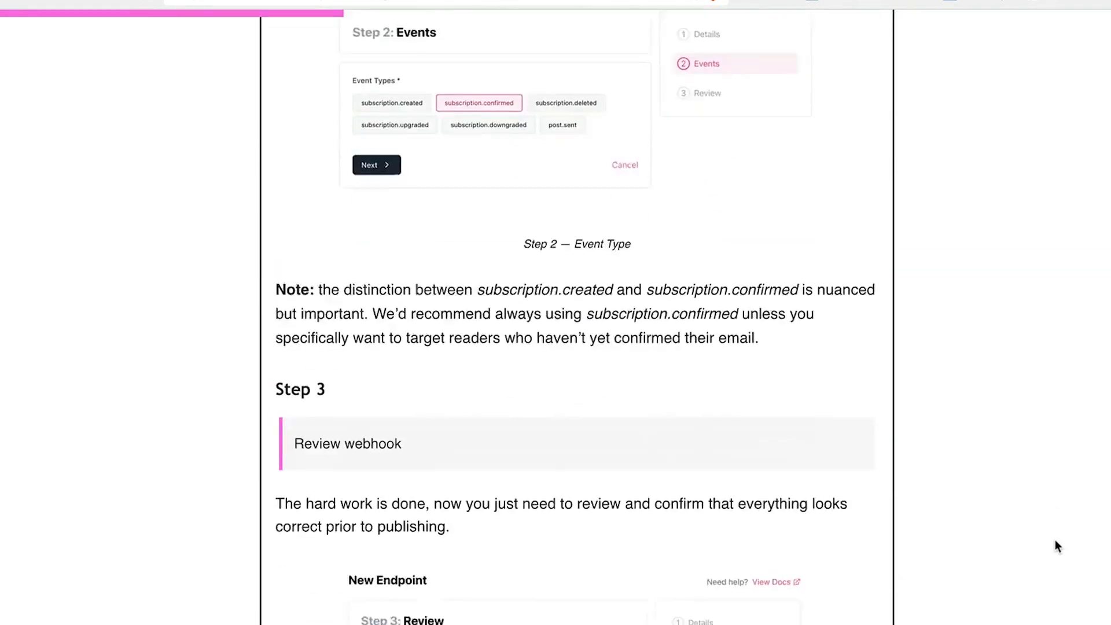
pyautogui.scroll(-3)
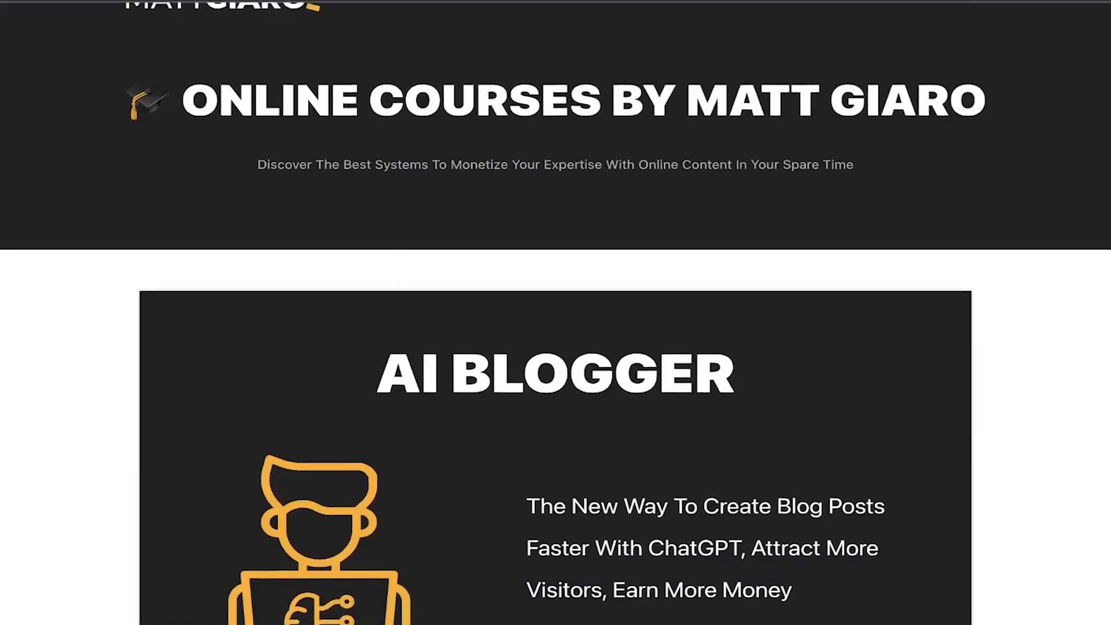
# Scroll the Matt Giaro site down to the Operating System and Medium Growth Formula product cards
pyautogui.scroll(-3)
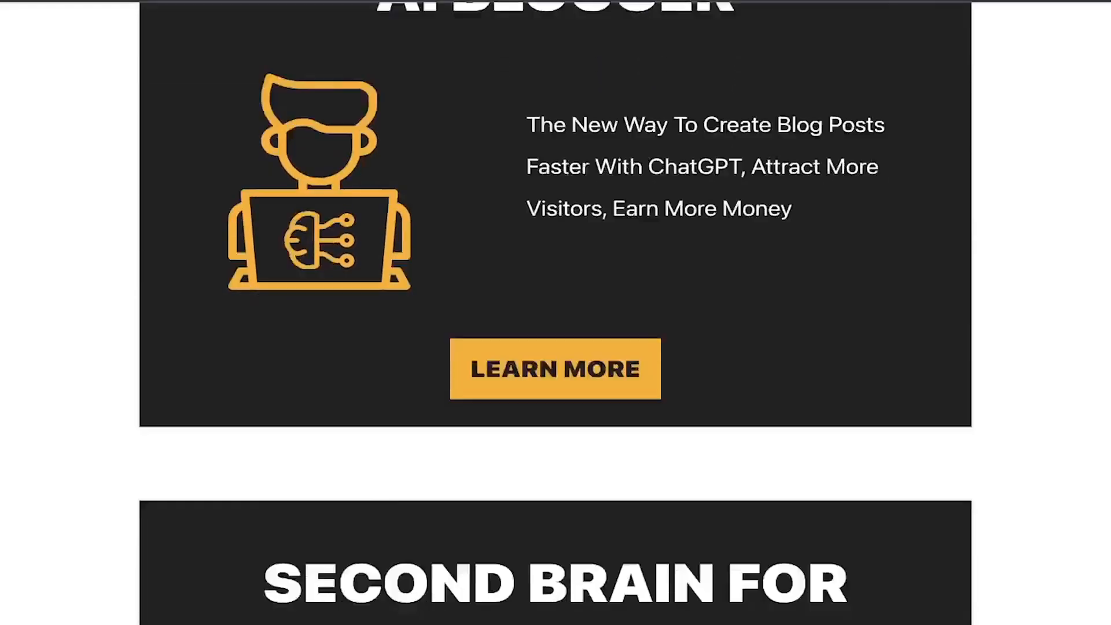
pyautogui.scroll(-3)
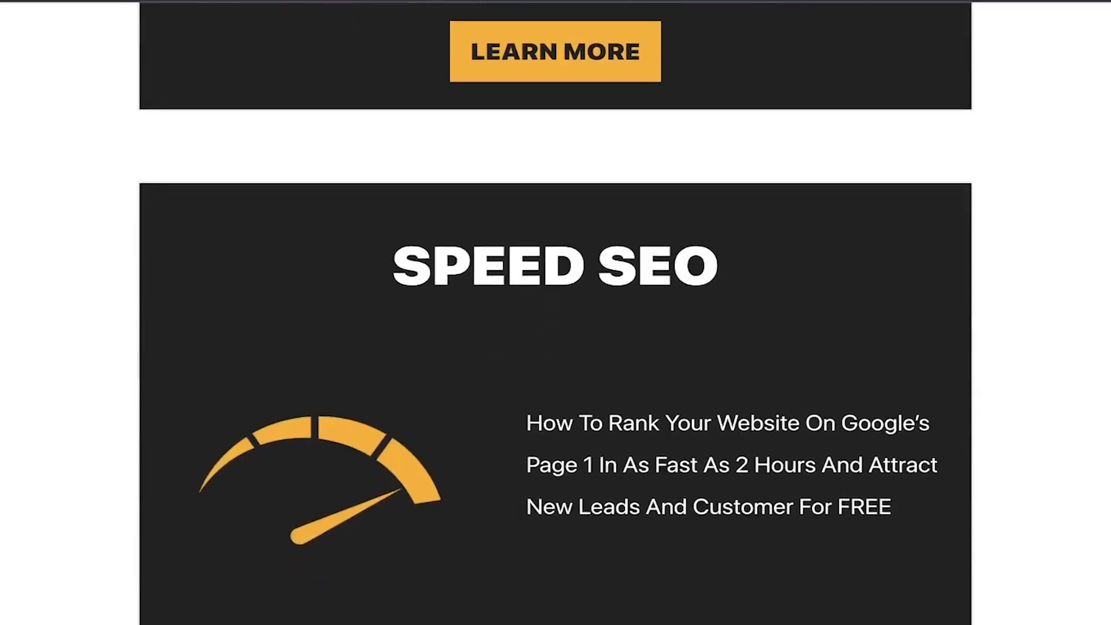
pyautogui.scroll(-3)
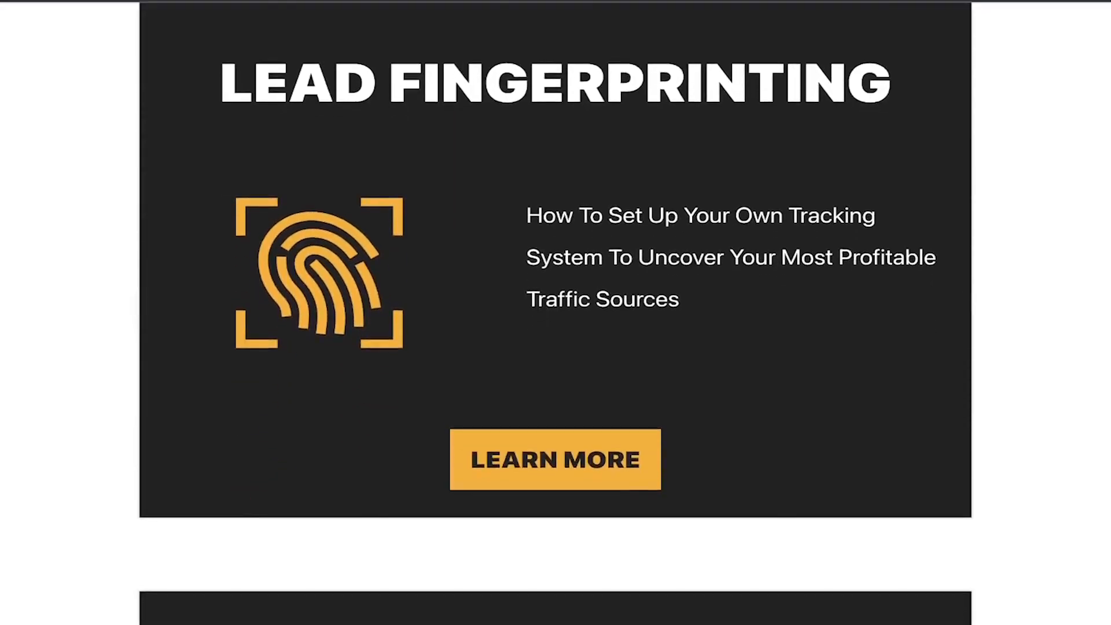
pyautogui.scroll(-3)
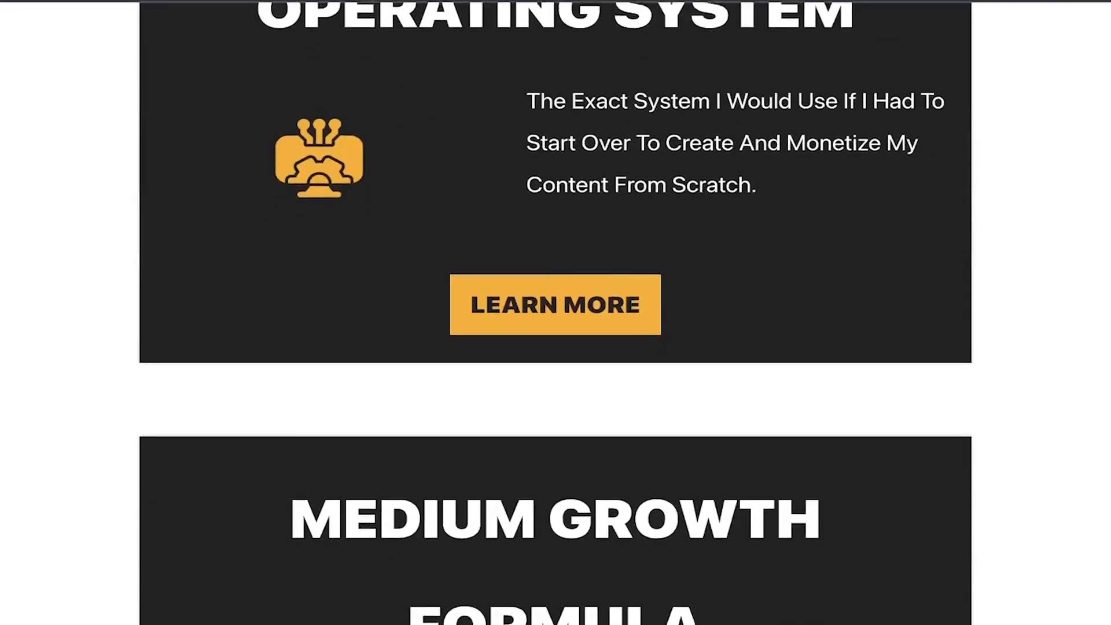
pyautogui.click(554, 305)
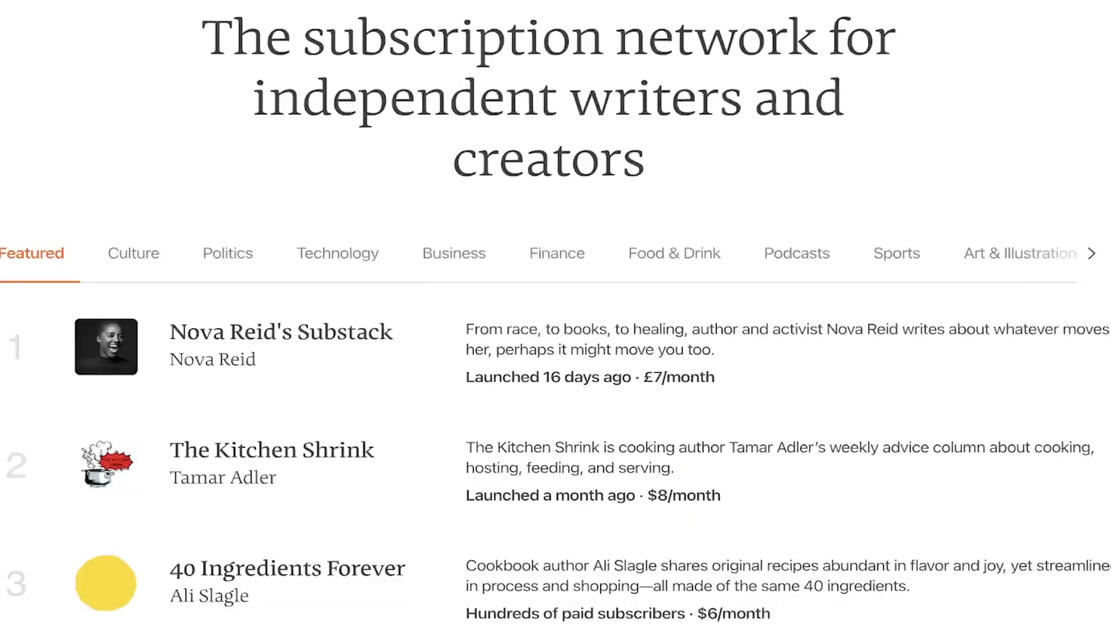
# Scroll through Substack's featured publications list, such as The Kitchen Shrink
pyautogui.scroll(-3)
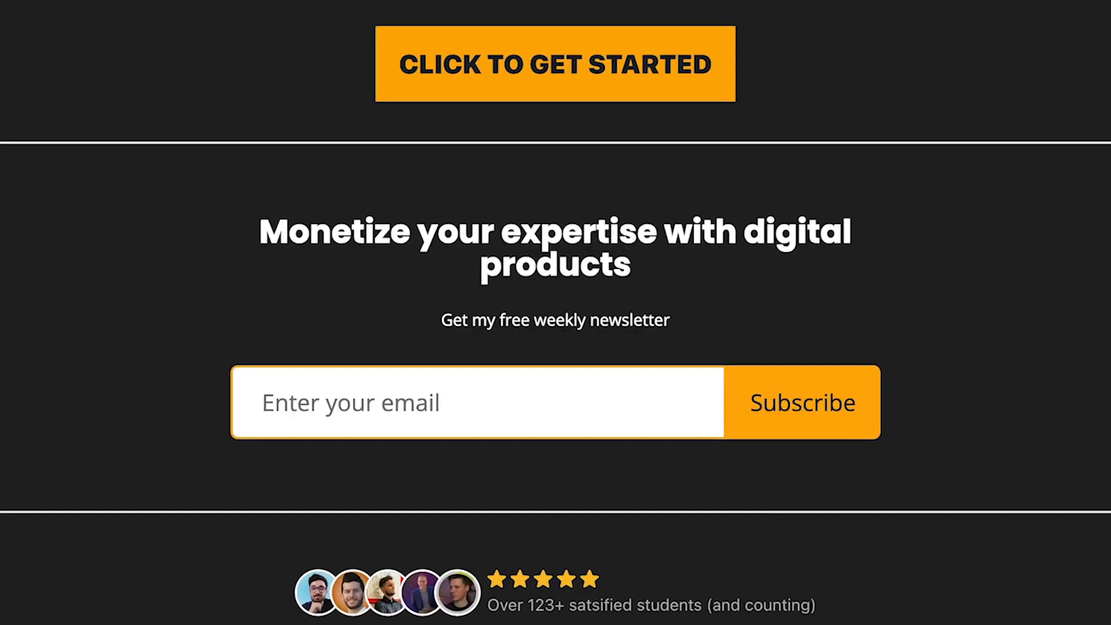
# Scroll the Matt Giaro site to the 'Monetize your expertise' free weekly newsletter signup
pyautogui.scroll(-3)
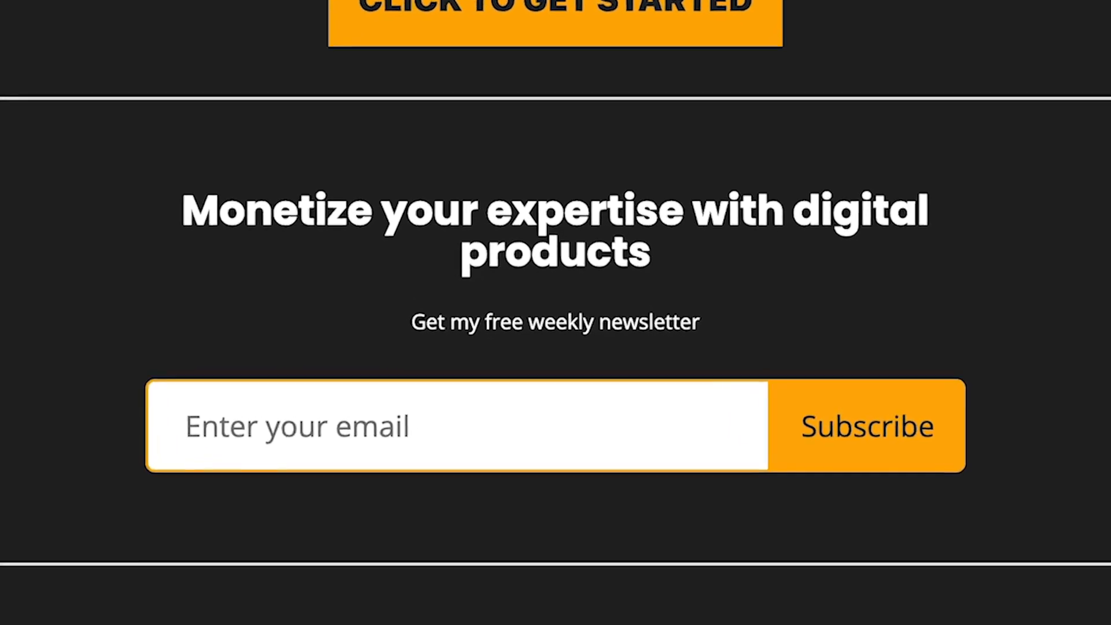
pyautogui.scroll(-3)
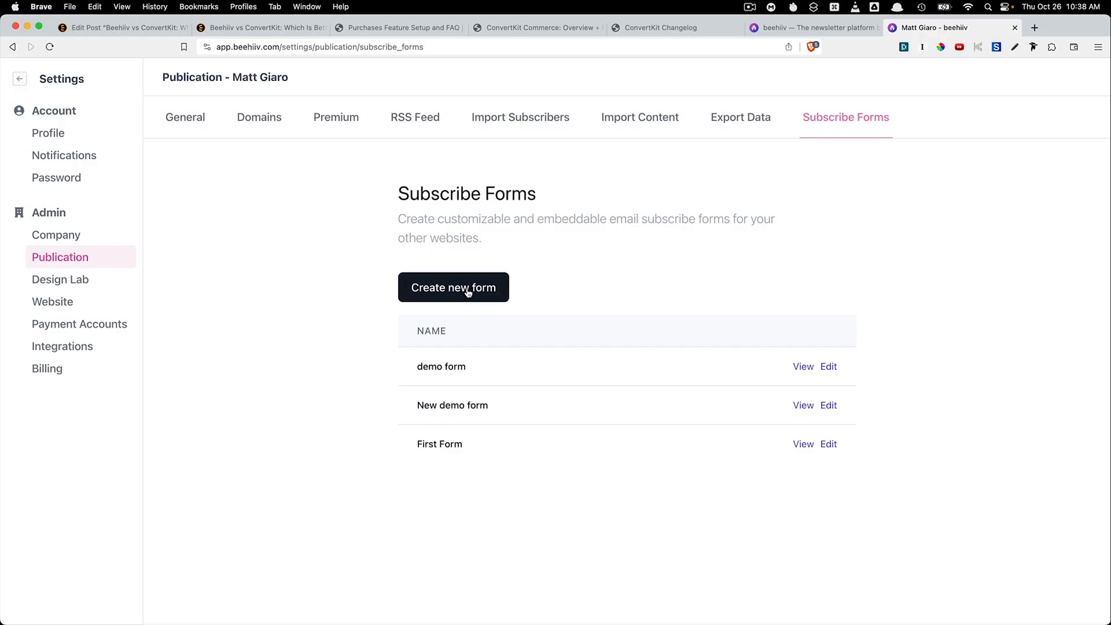
# View a subscribe form's full-width, fixed-width and slim embed codes and previews
pyautogui.click(804, 367)
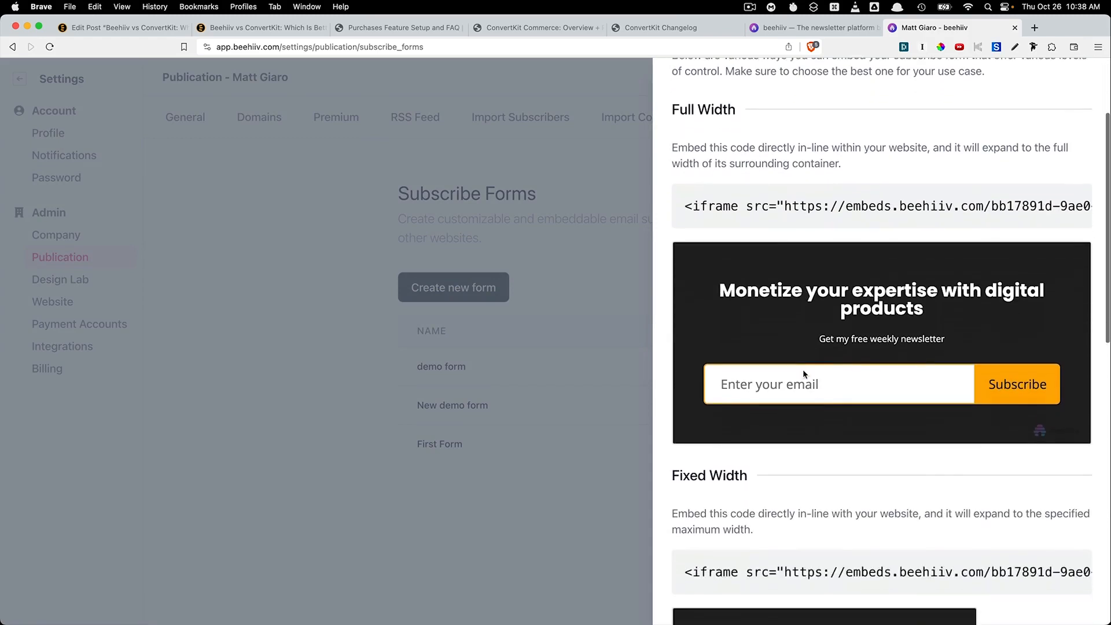
pyautogui.scroll(-3)
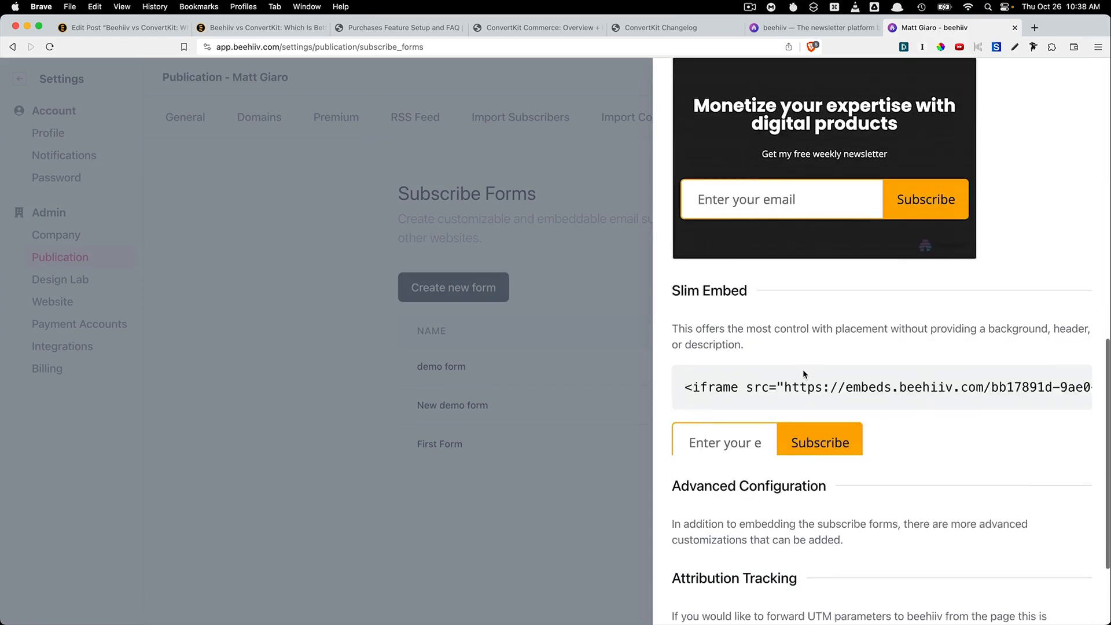
pyautogui.scroll(-3)
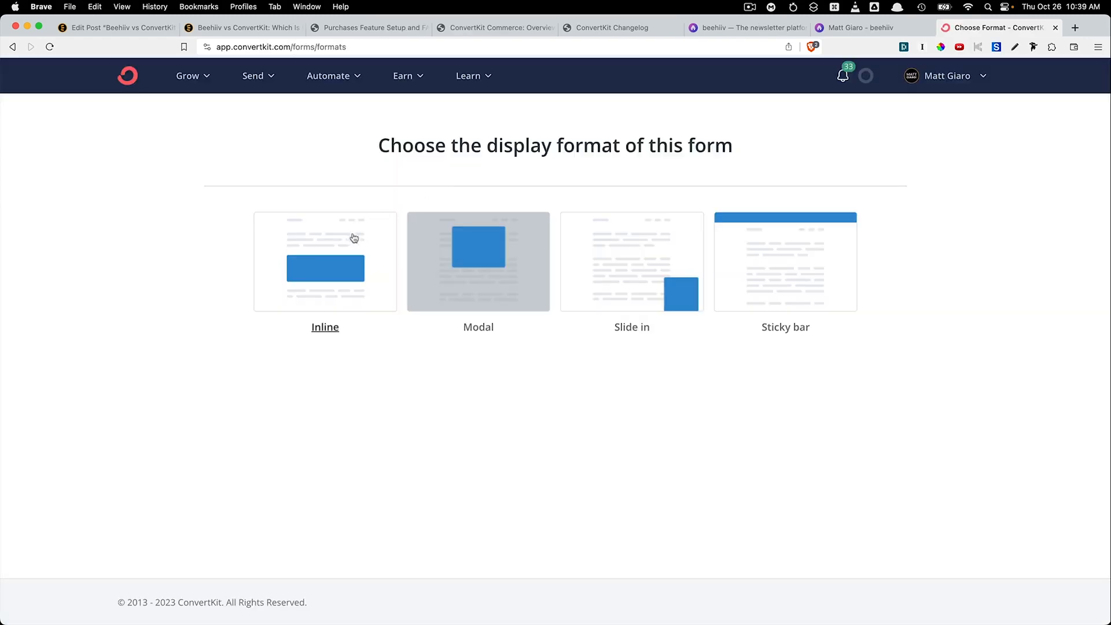
# Create an inline form from the Clare template and review its General and Domain Name settings
pyautogui.click(325, 261)
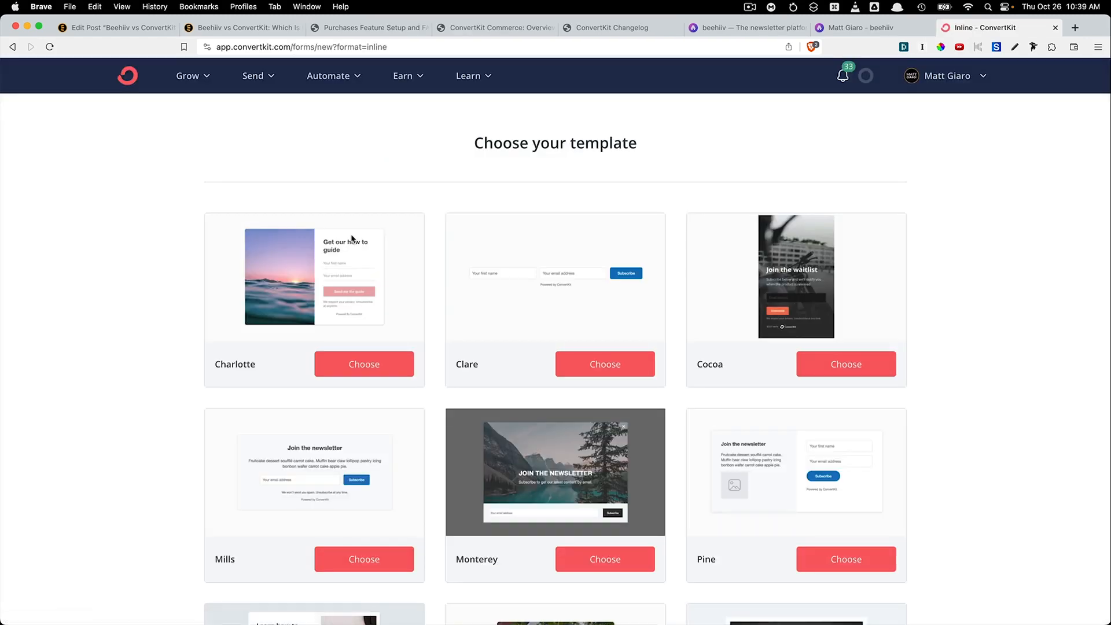
pyautogui.click(605, 365)
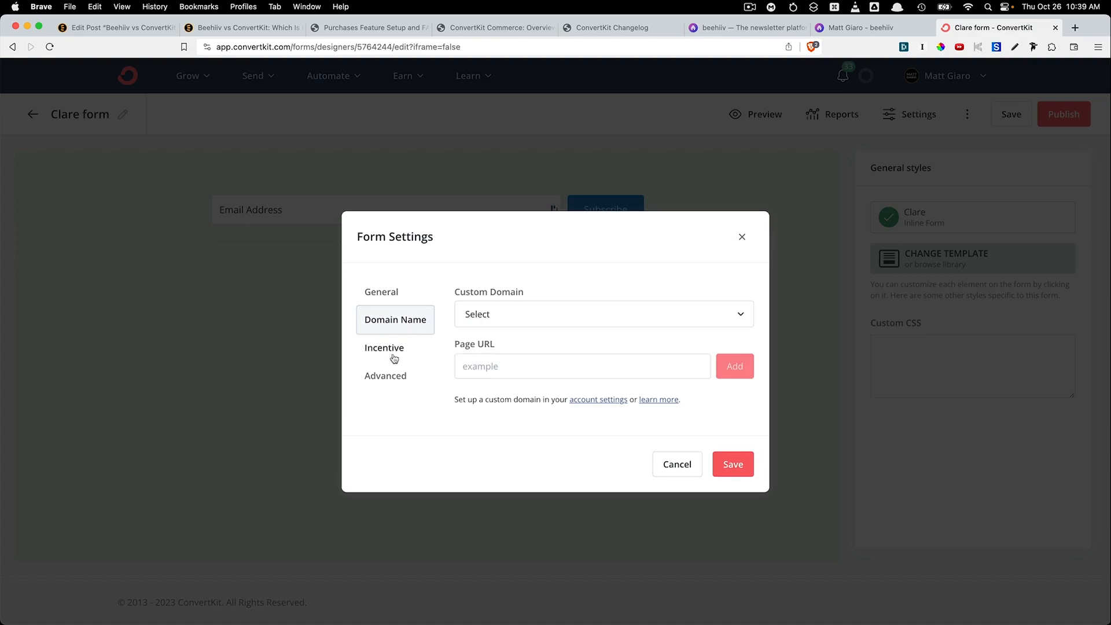
pyautogui.click(381, 297)
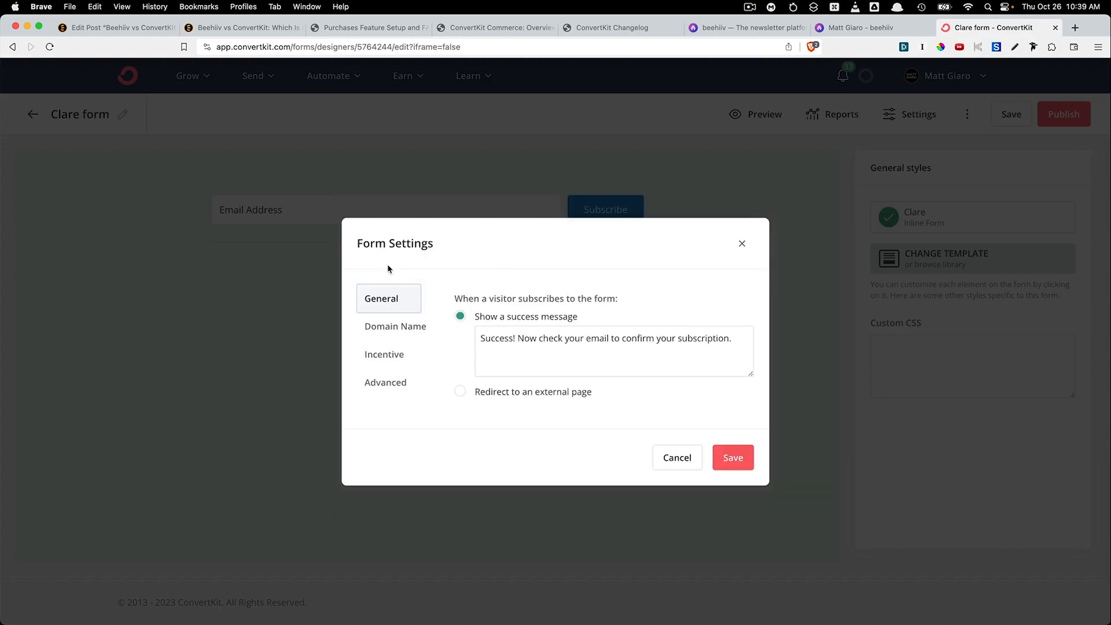
pyautogui.click(742, 243)
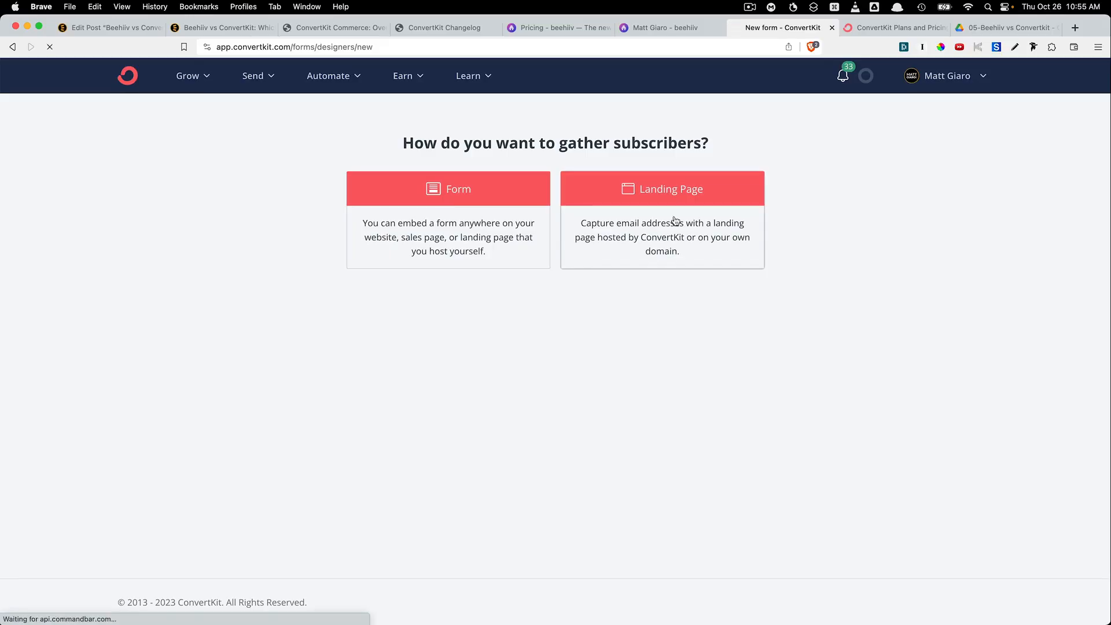
# Start a landing page and filter the template gallery to Newsletter templates like Abbey and Cypress
pyautogui.click(662, 189)
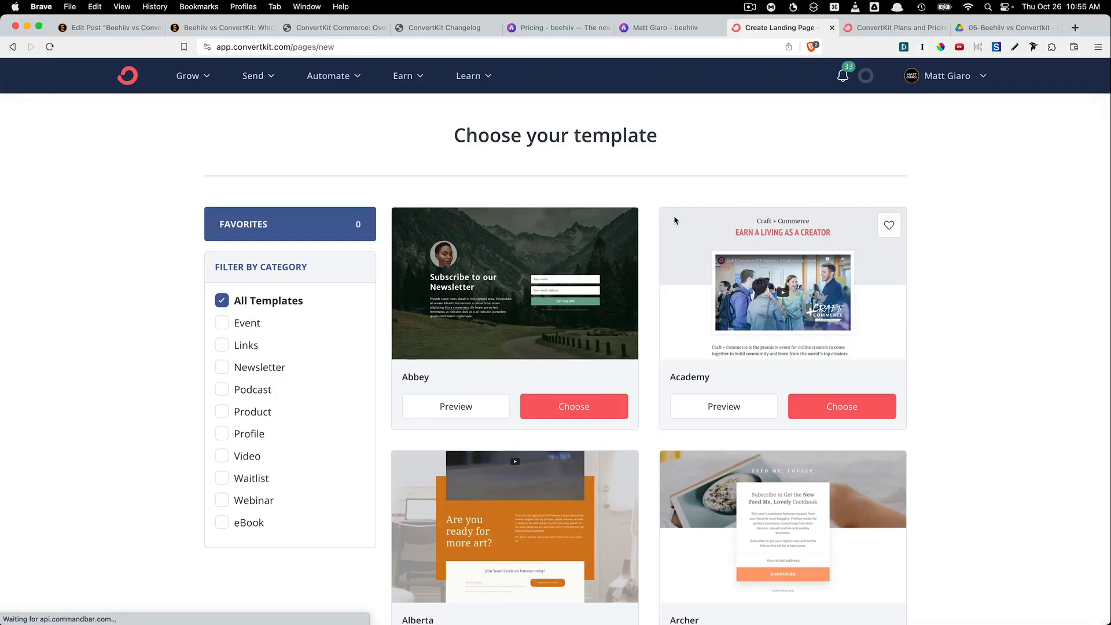
pyautogui.click(222, 367)
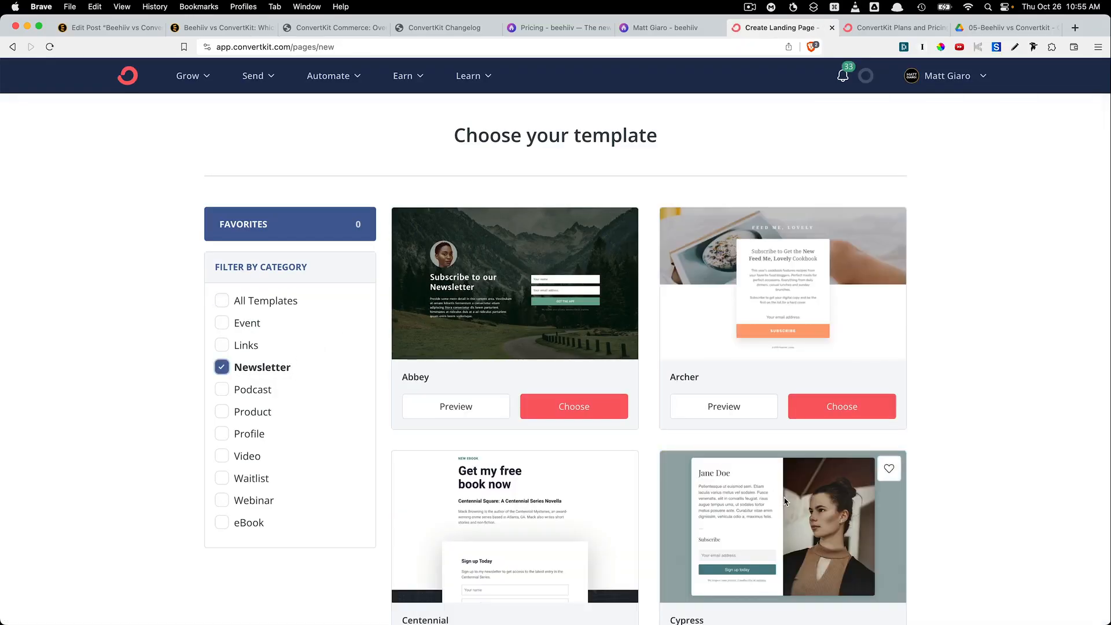
pyautogui.scroll(-3)
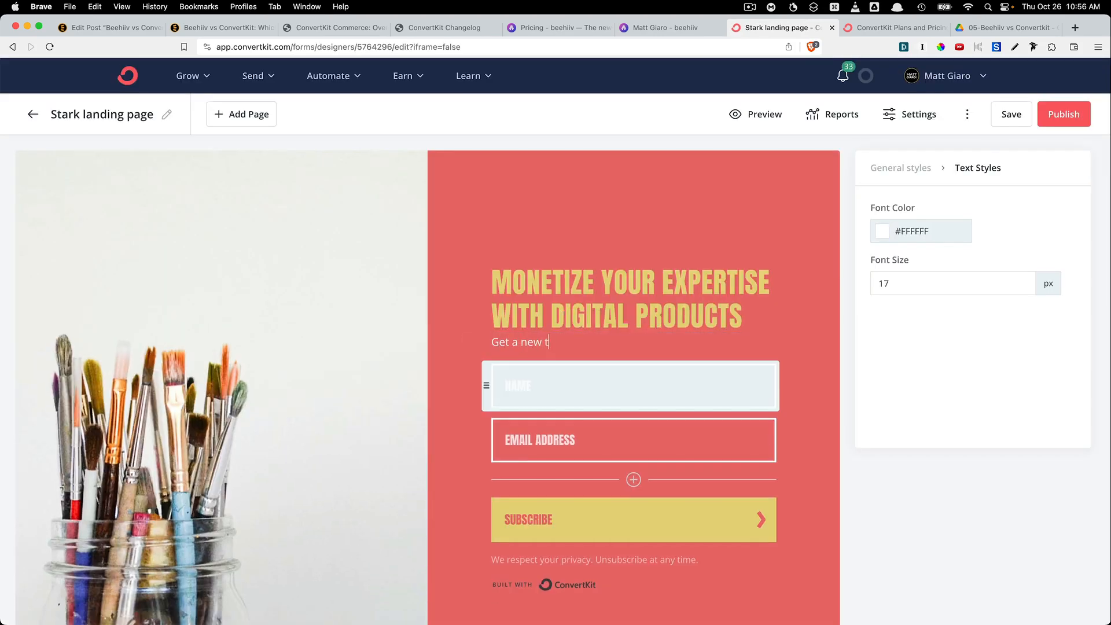
# Rewrite the Stark page subheading to 'Get a new actionable tip every day in your'
pyautogui.write('actionable tip every day in your')
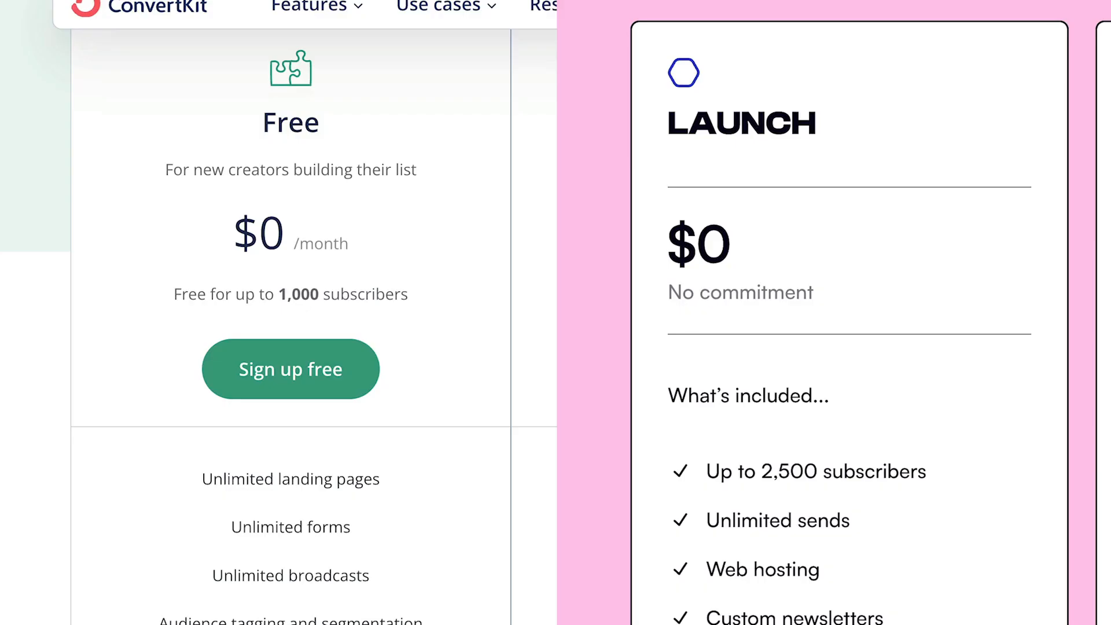
# Go to the ConvertKit dashboard and reveal the Grow menu's Subscribers, Landing Pages and Creator Network options
pyautogui.click(289, 368)
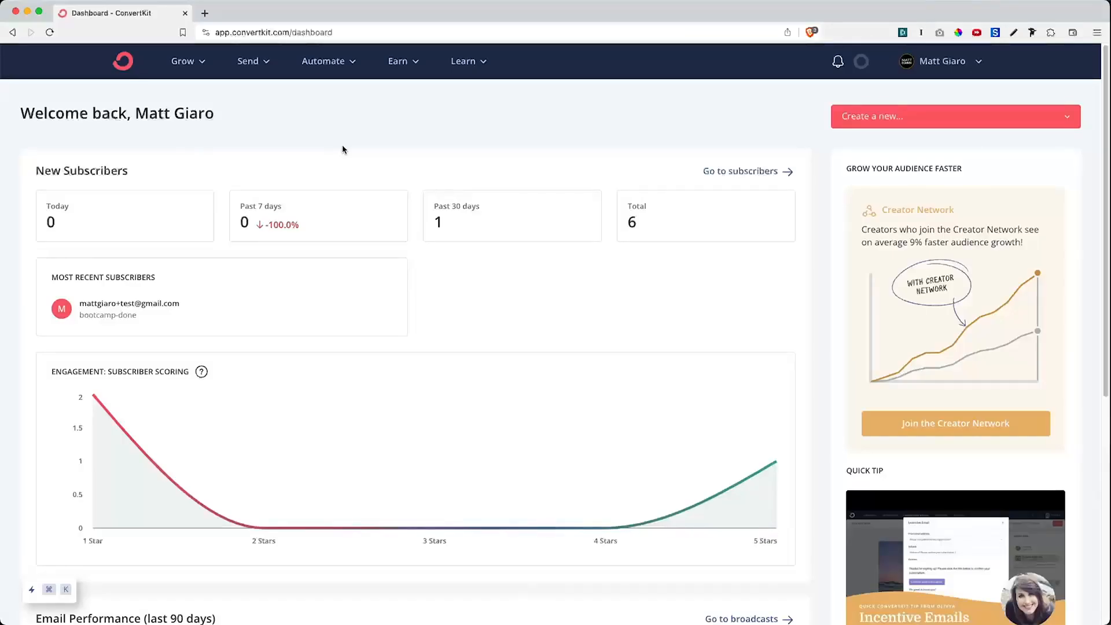
pyautogui.moveTo(189, 77)
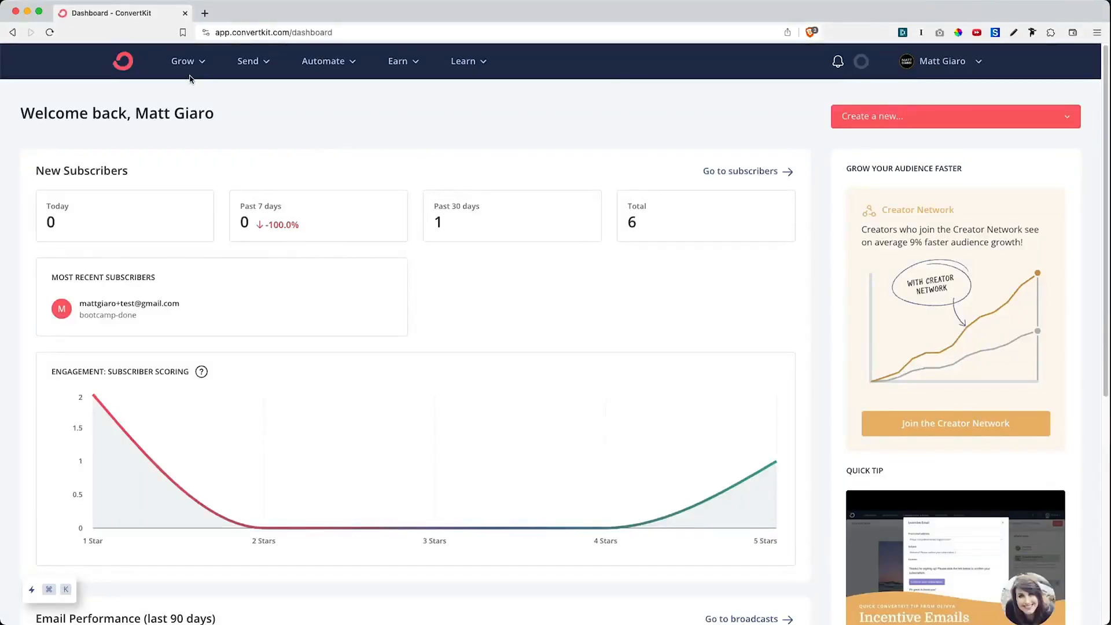
pyautogui.click(183, 61)
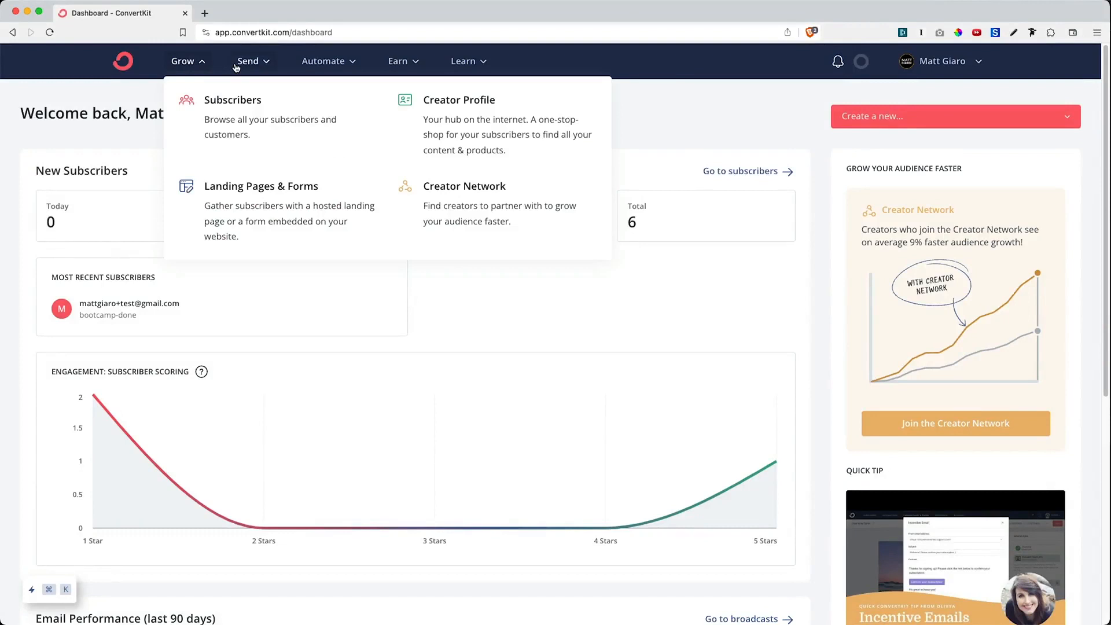
pyautogui.click(323, 62)
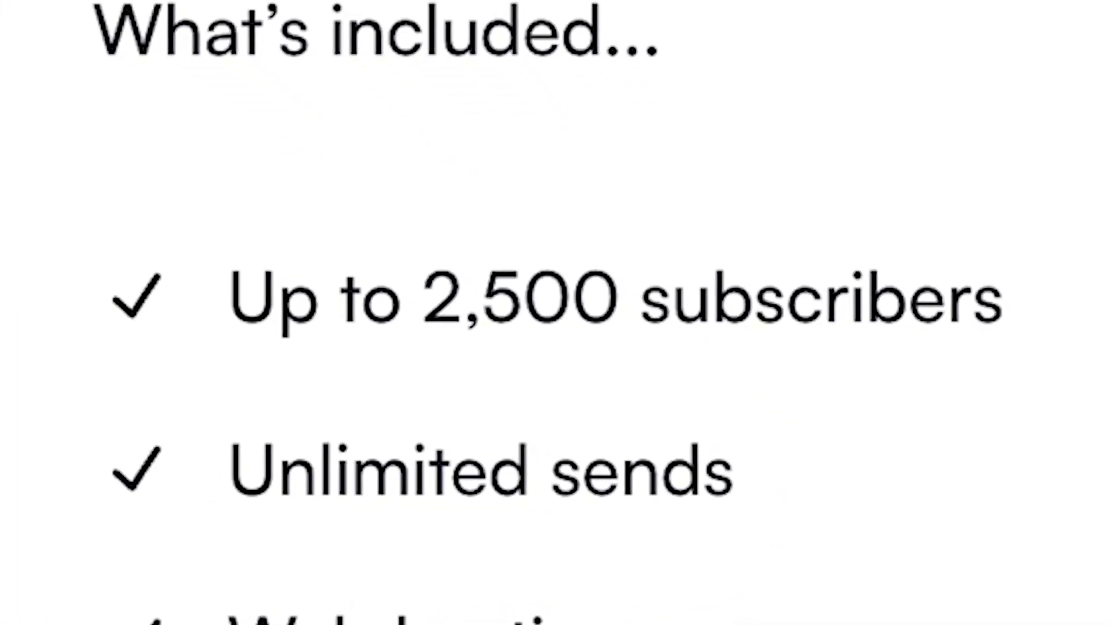
pyautogui.scroll(-3)
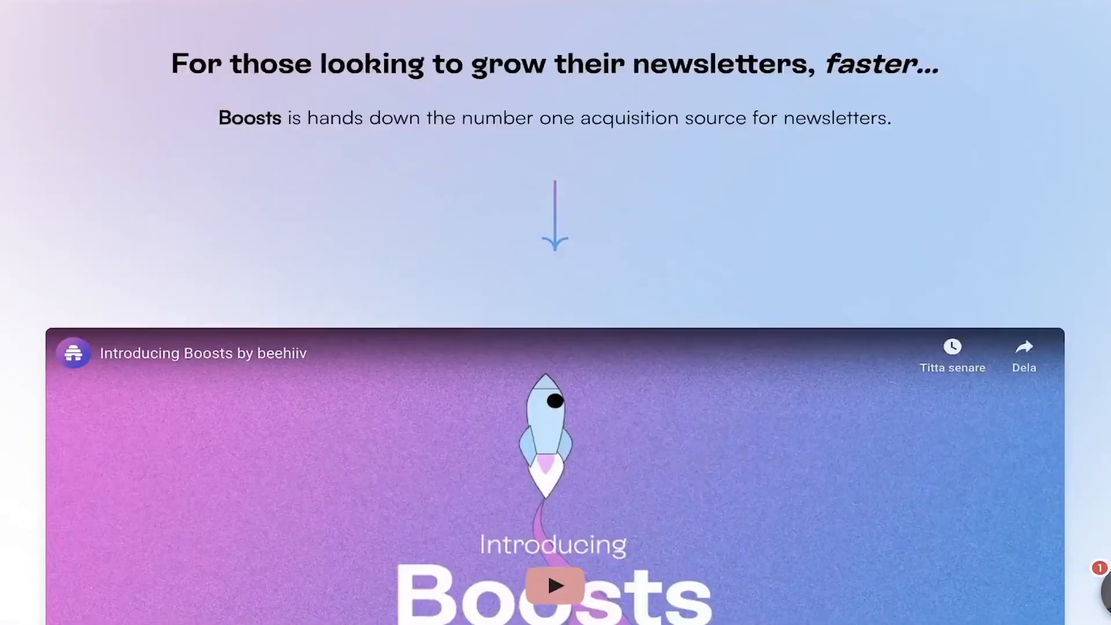
pyautogui.scroll(-3)
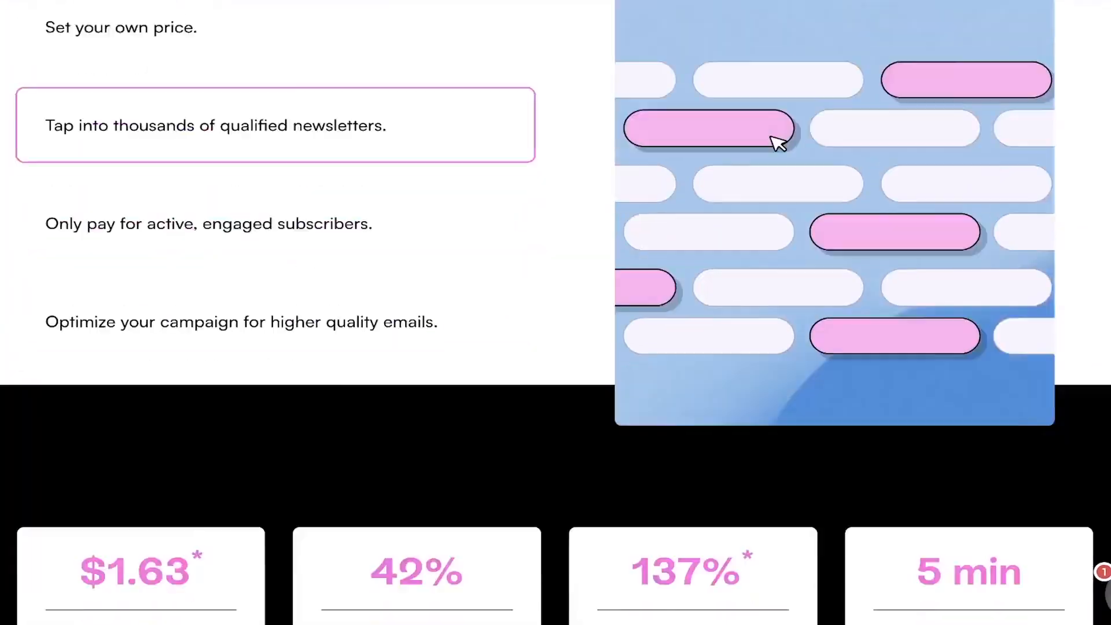
pyautogui.scroll(-3)
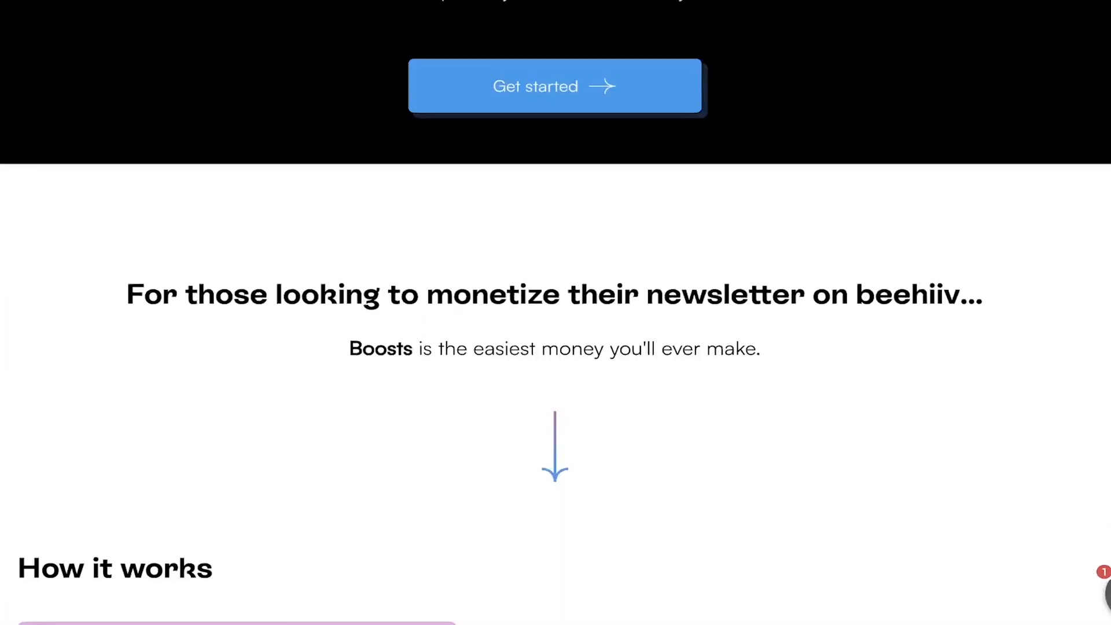
pyautogui.scroll(-3)
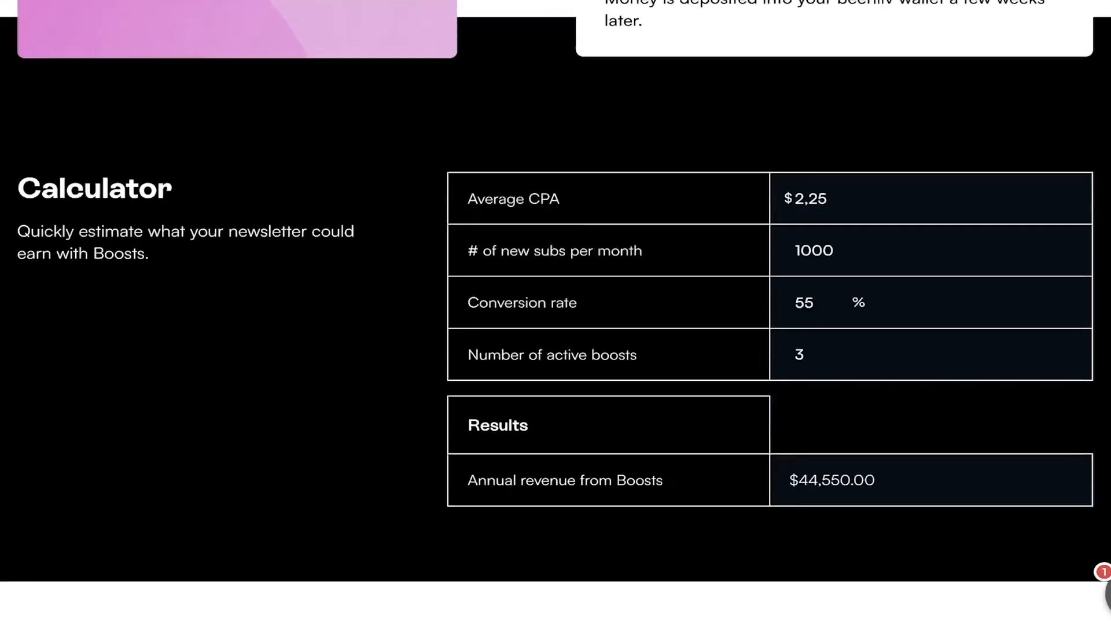
pyautogui.scroll(-3)
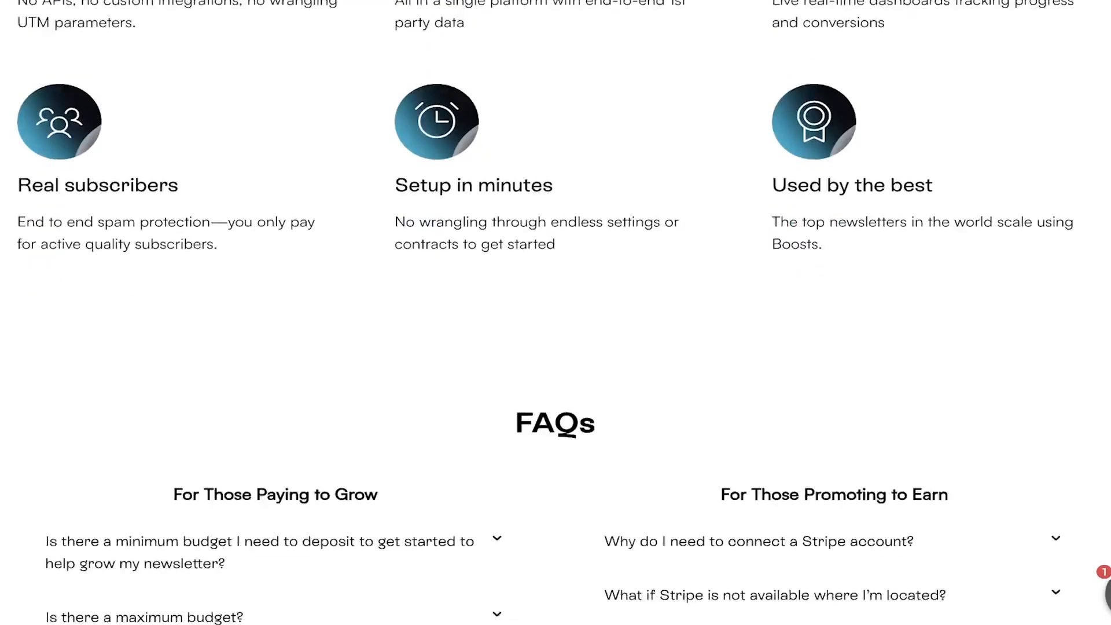
pyautogui.scroll(3)
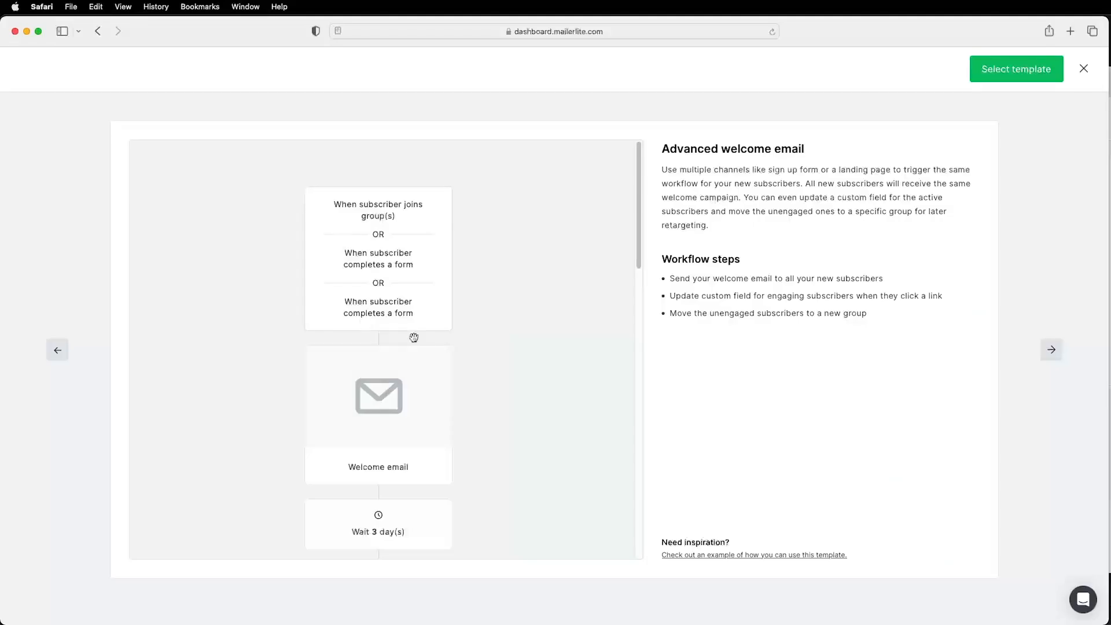
pyautogui.scroll(-3)
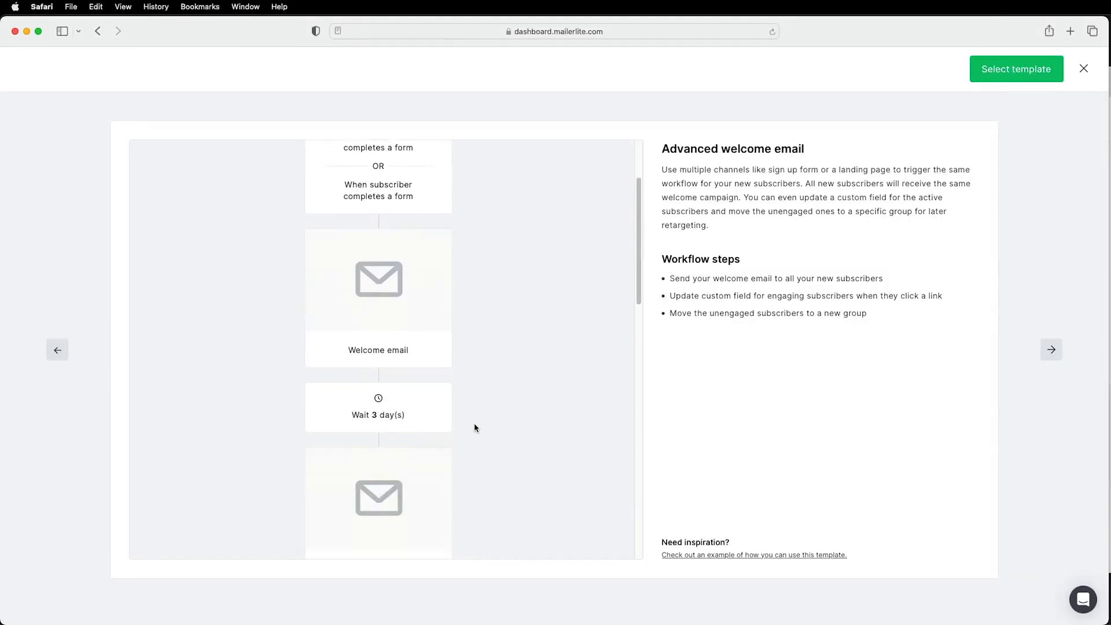
pyautogui.scroll(-3)
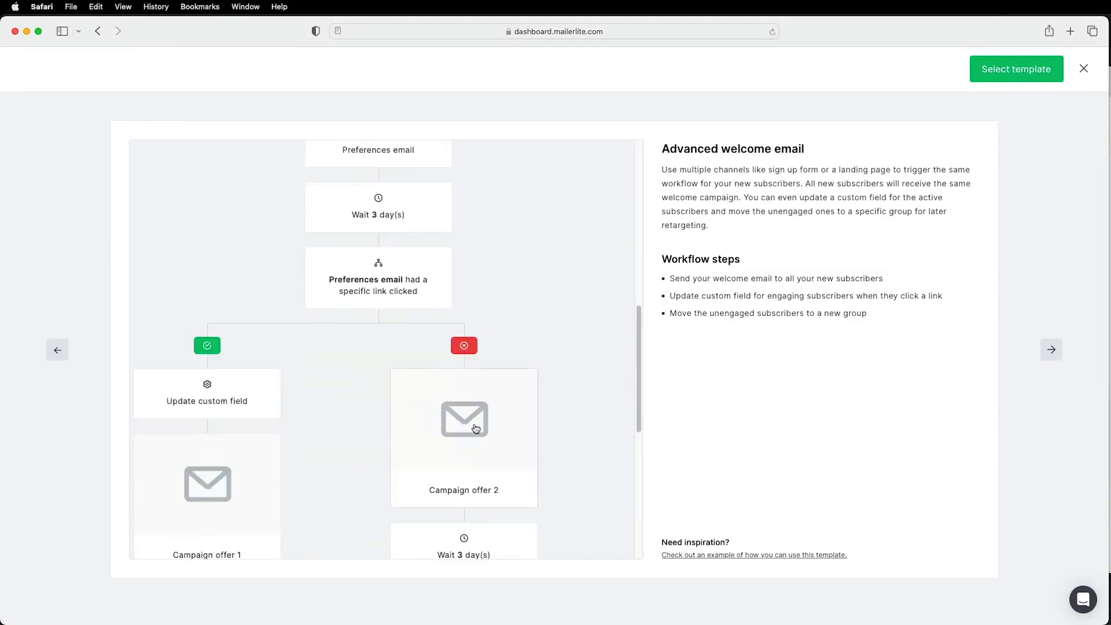
pyautogui.scroll(-3)
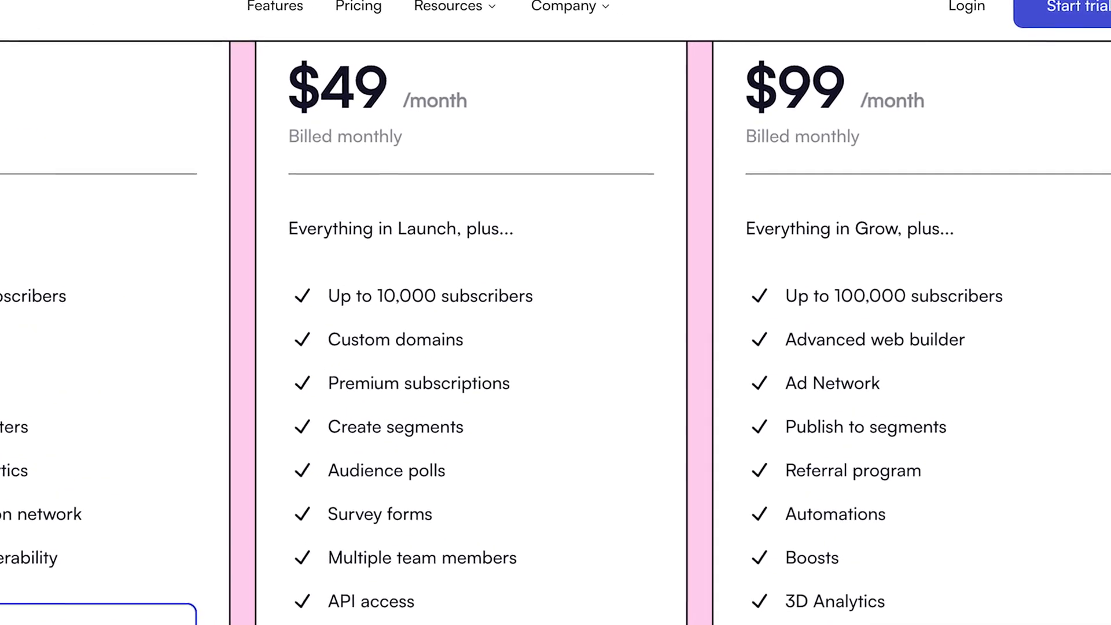
pyautogui.scroll(-3)
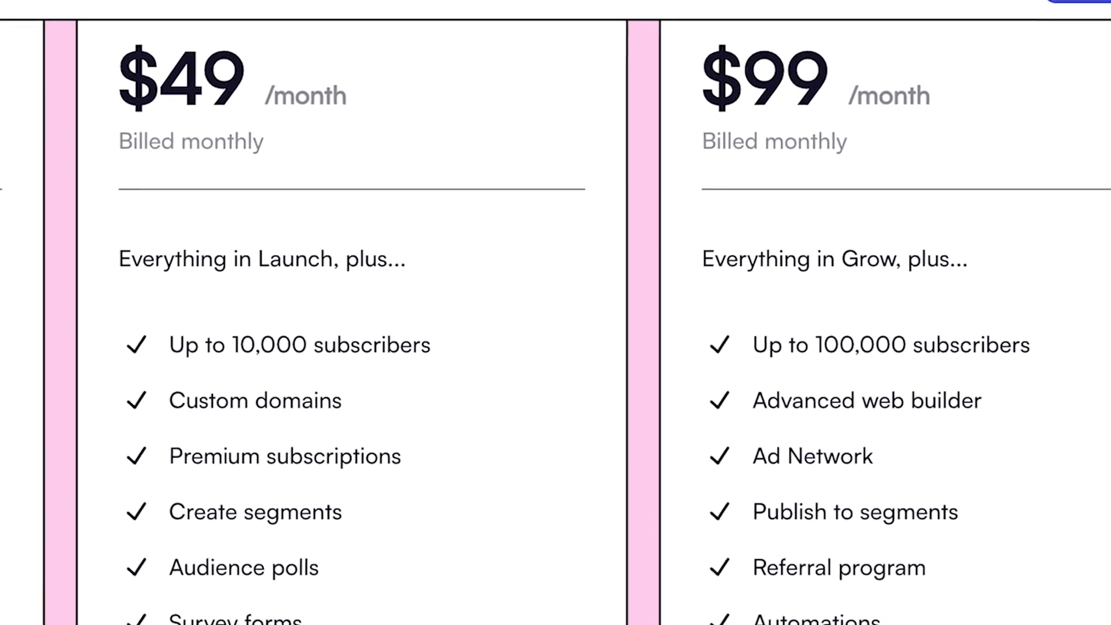
pyautogui.doubleClick(871, 369)
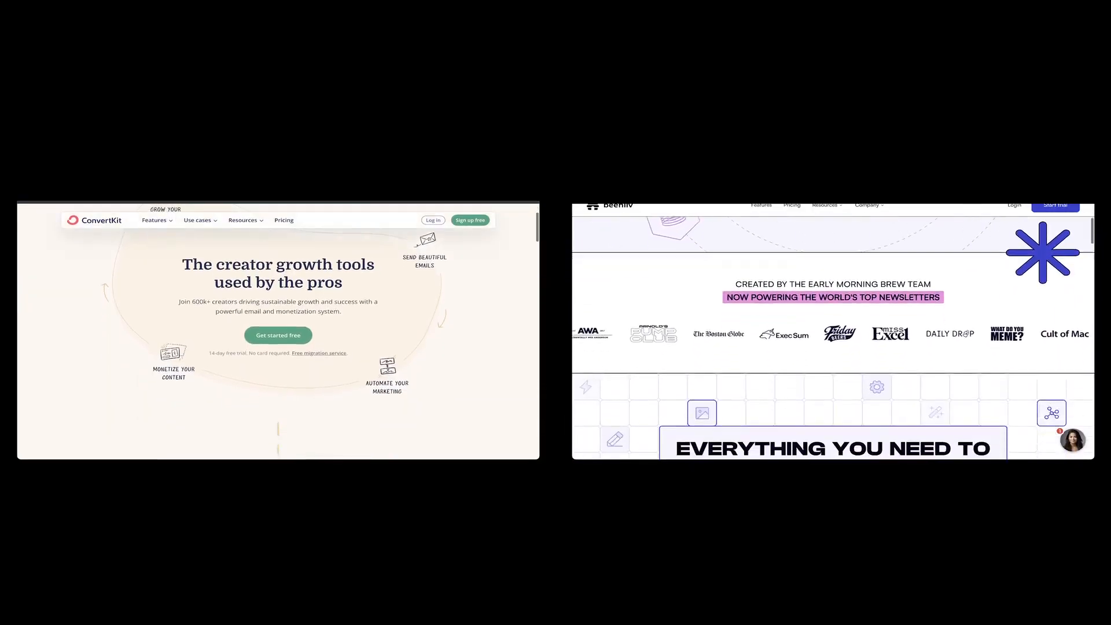
# Scroll through the yearly Launch $0, Grow $42 and Scale $84 plan feature lists
pyautogui.scroll(-3)
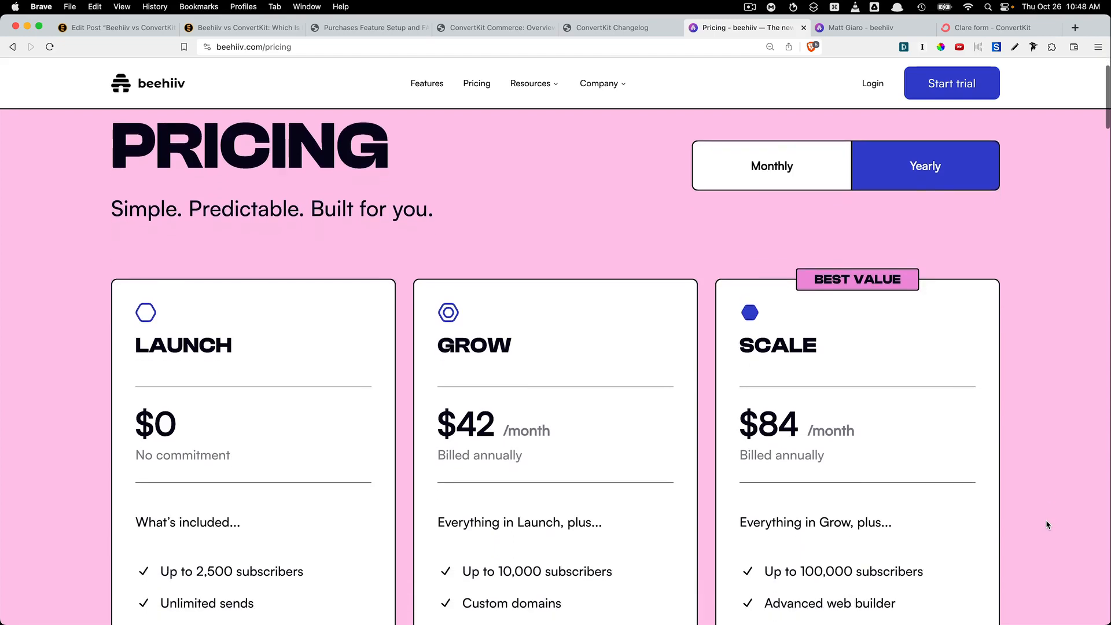
pyautogui.scroll(-3)
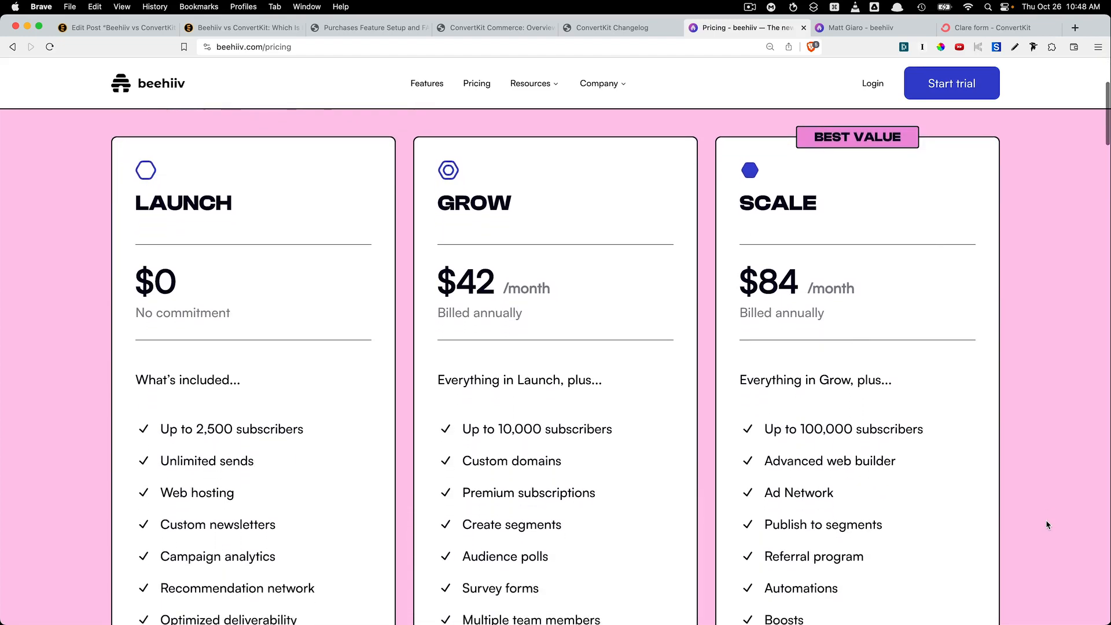
pyautogui.scroll(-3)
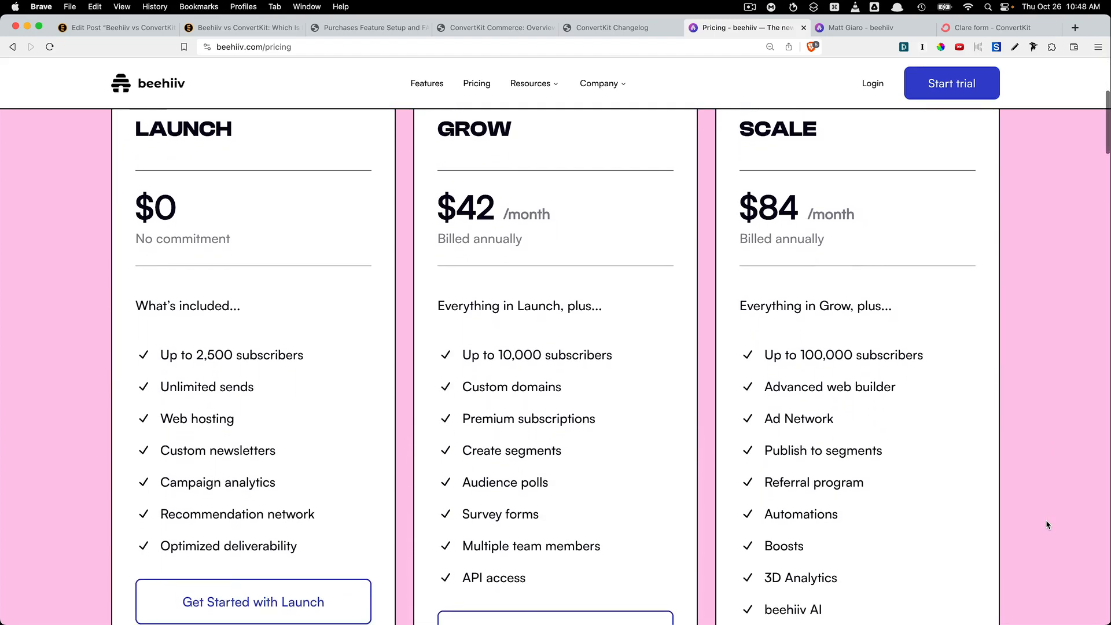
pyautogui.scroll(-3)
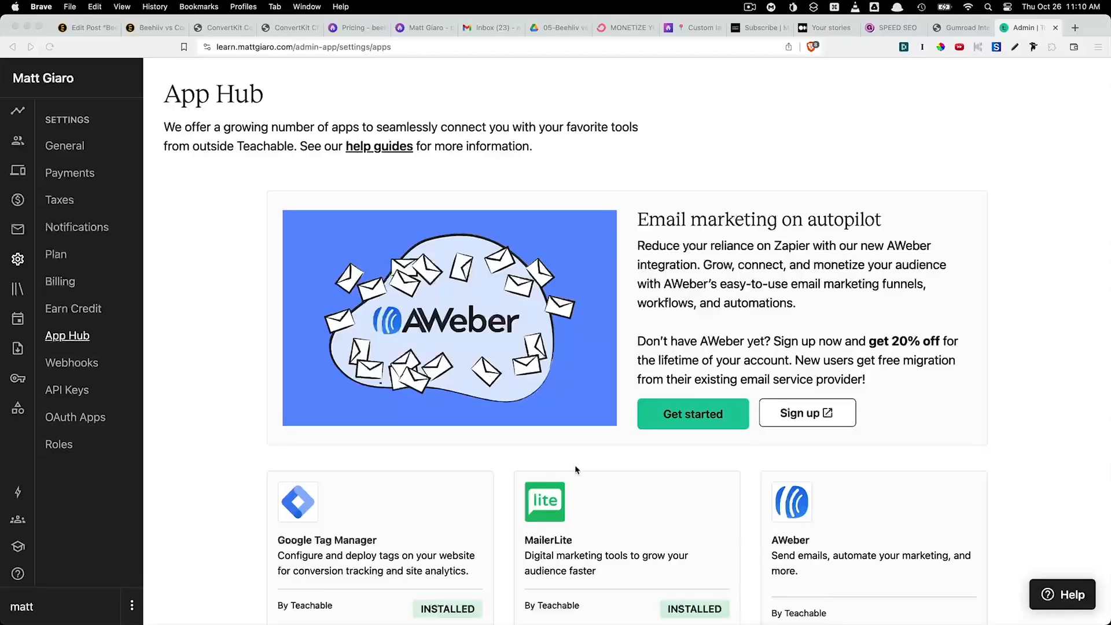
pyautogui.scroll(-3)
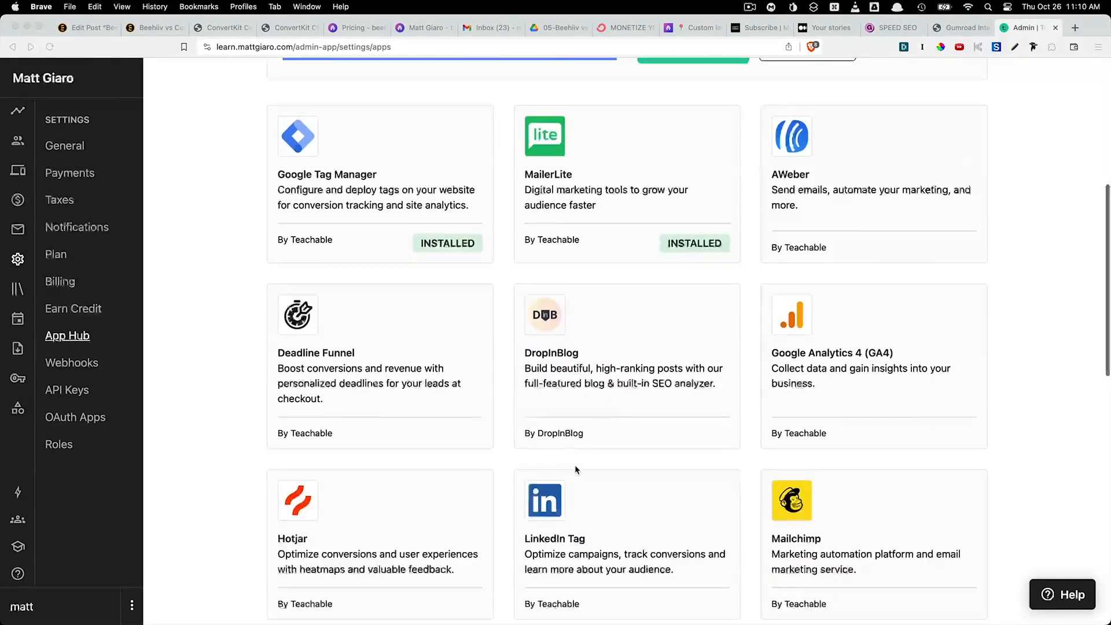
pyautogui.scroll(-3)
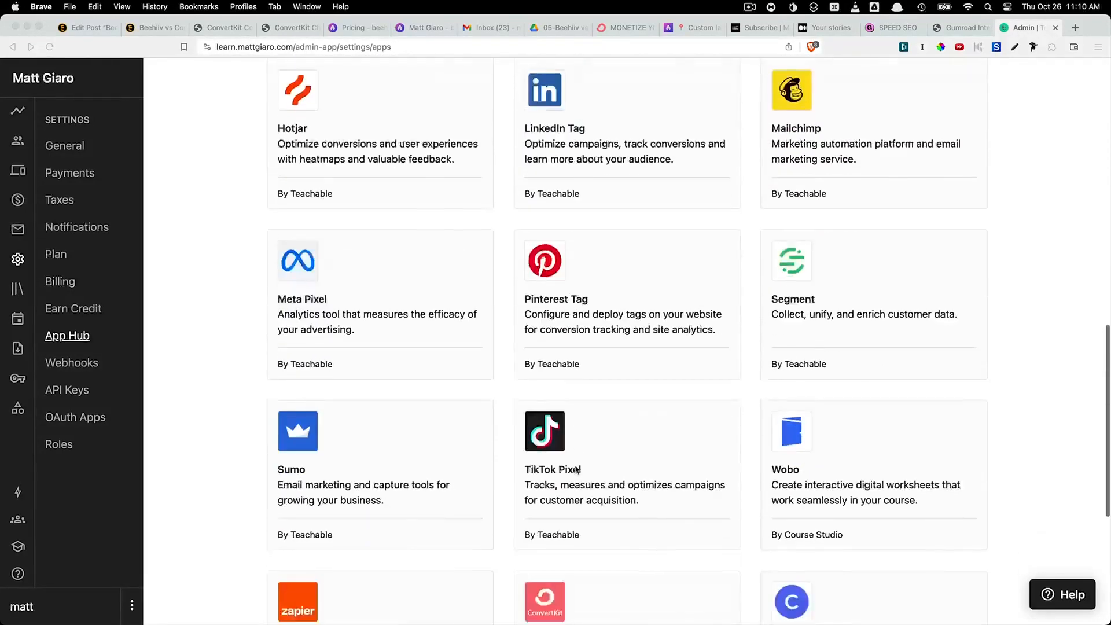
pyautogui.scroll(-3)
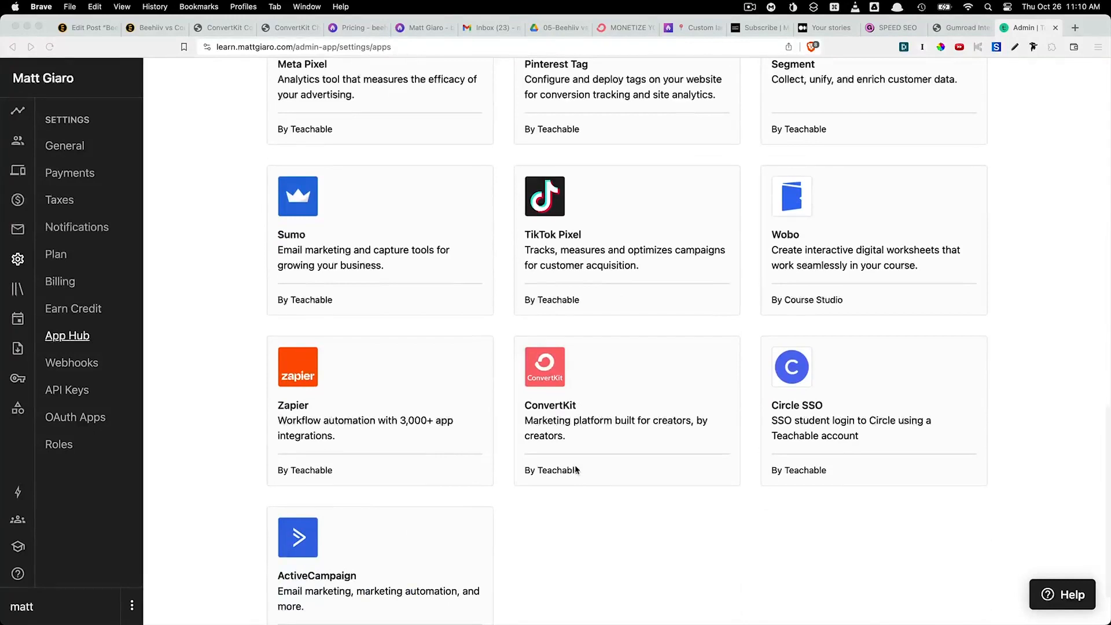
pyautogui.click(775, 28)
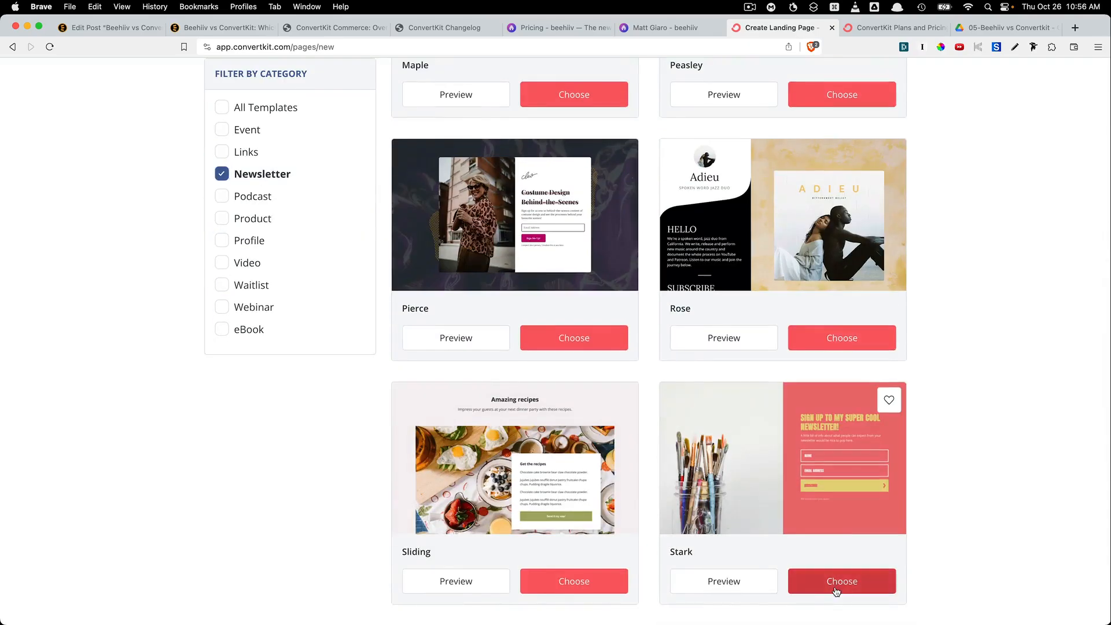
# Start a Stark landing page, edit its description and style the subscribe button orange on a black form
pyautogui.click(842, 581)
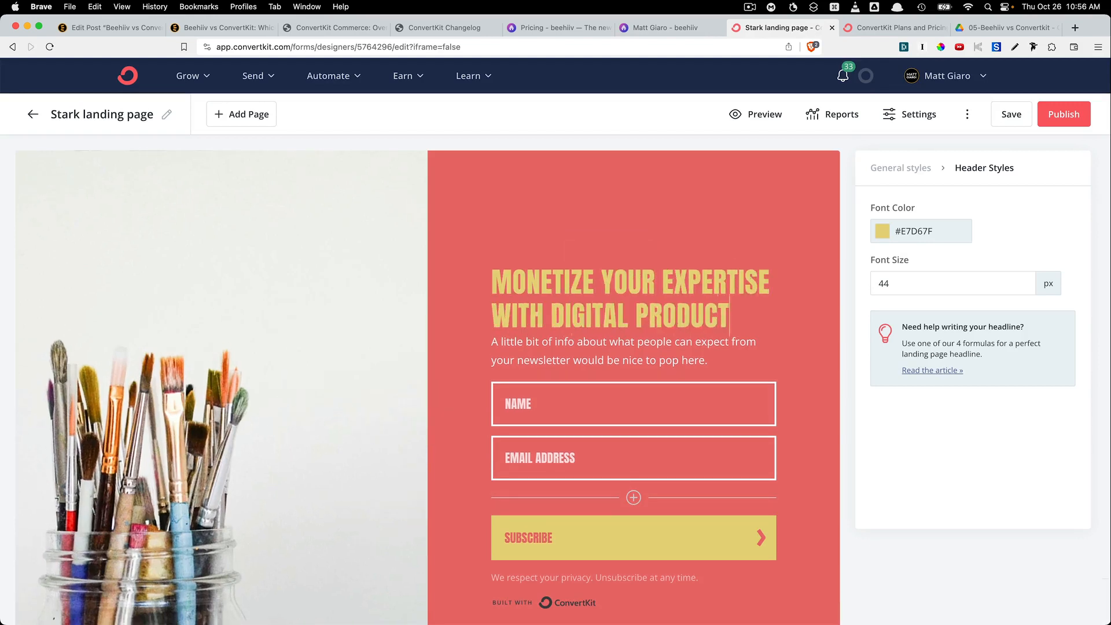
pyautogui.click(614, 350)
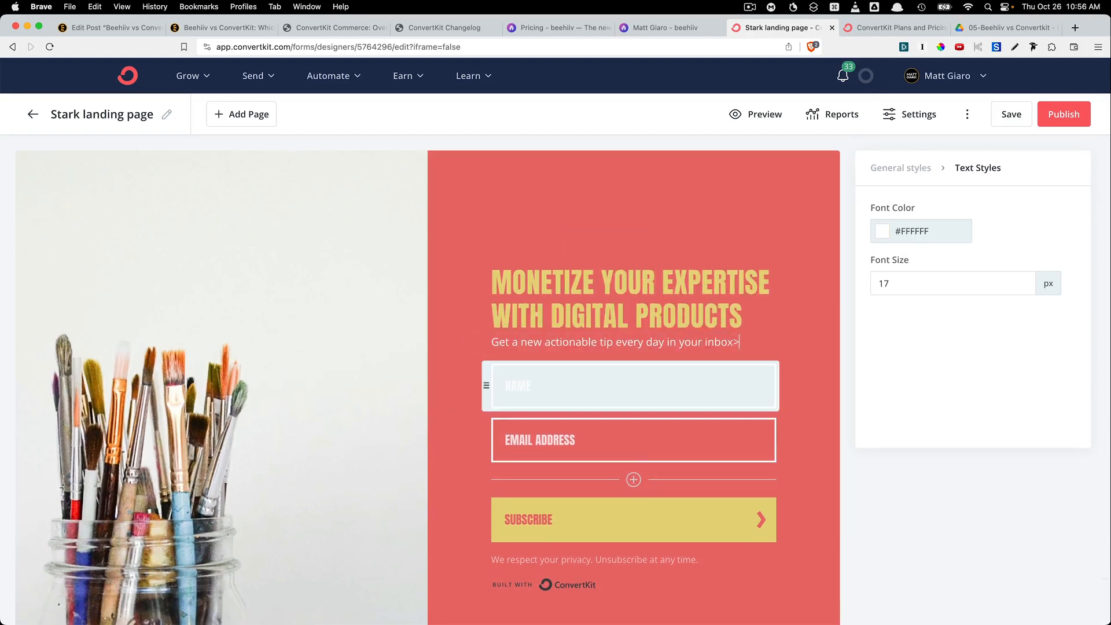
pyautogui.click(920, 231)
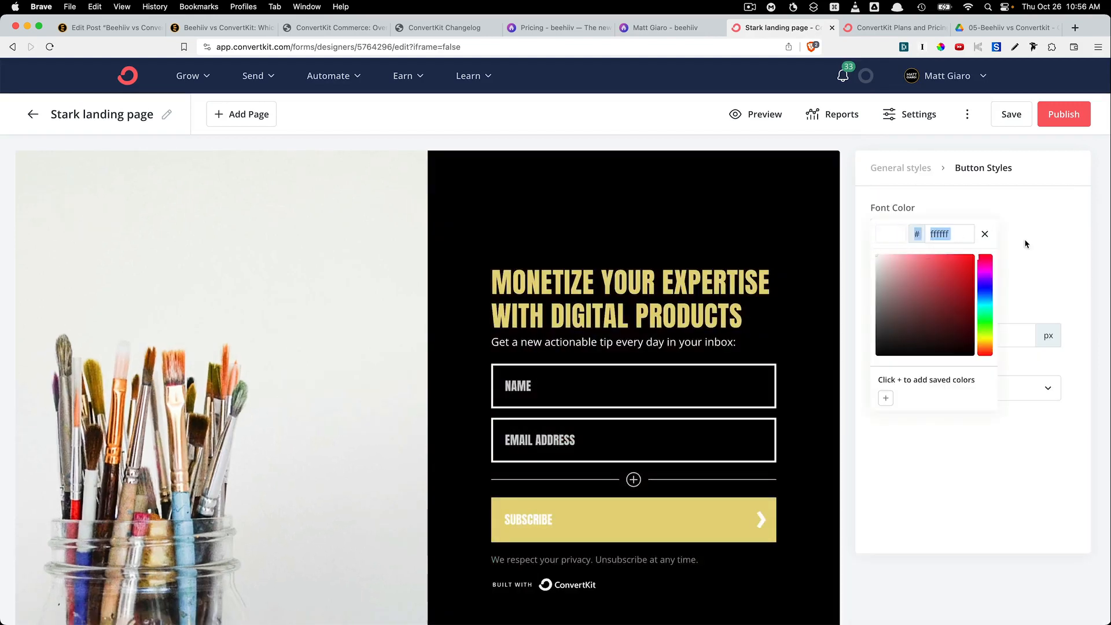
pyautogui.click(901, 168)
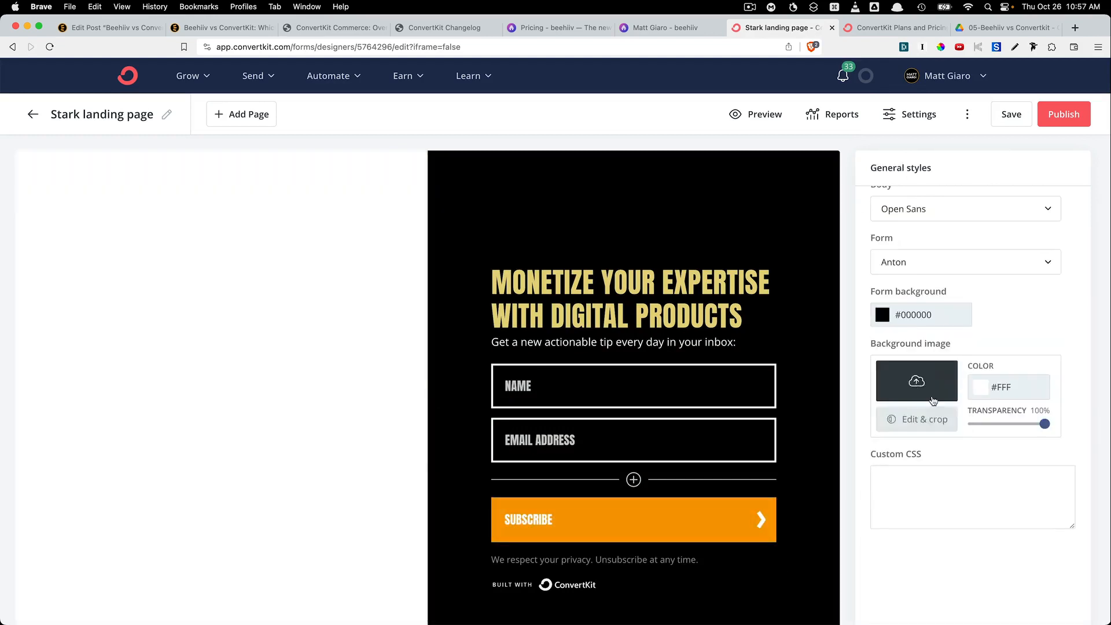